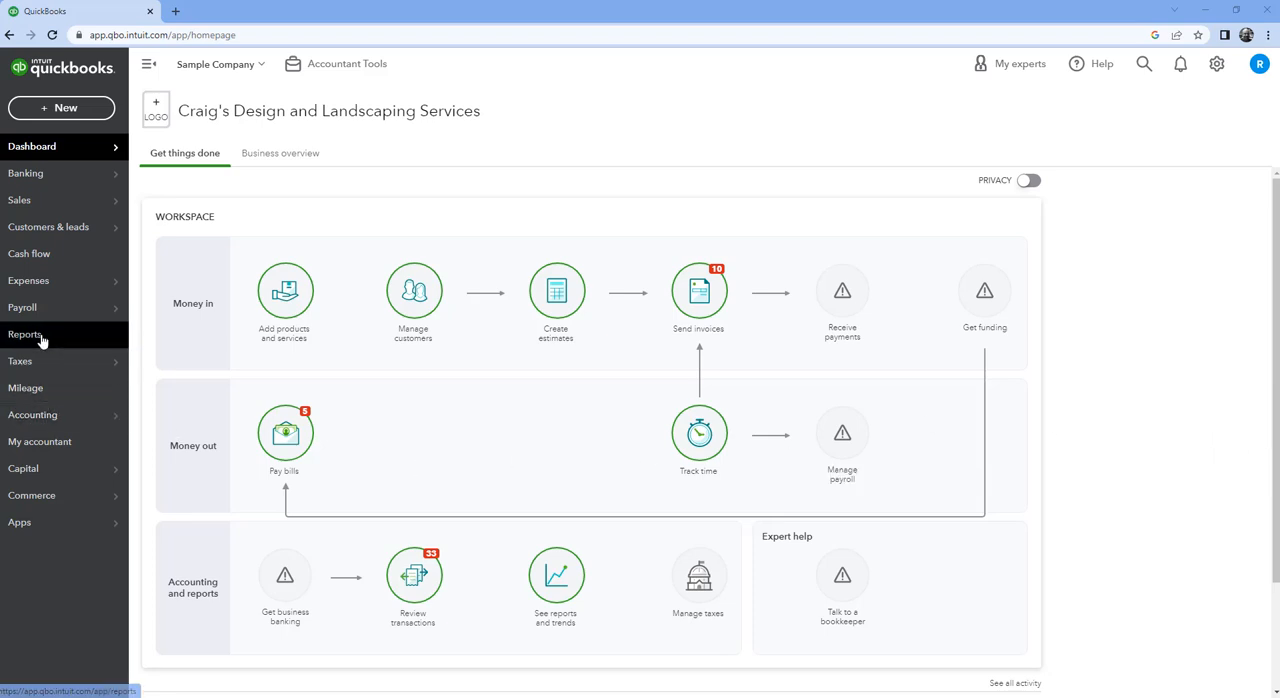
- Go to the Reports page from the left navigation bar
click(25, 334)
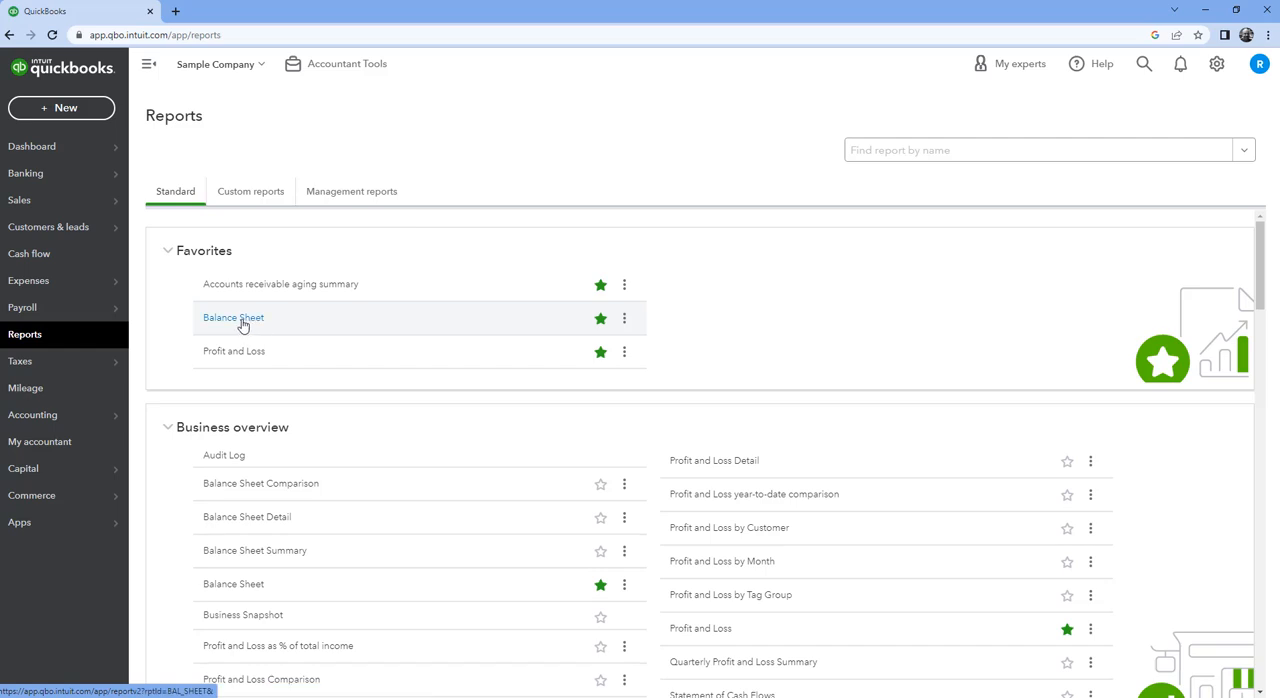
- Open the Balance Sheet from Favorites to review Accounts Receivable
click(233, 317)
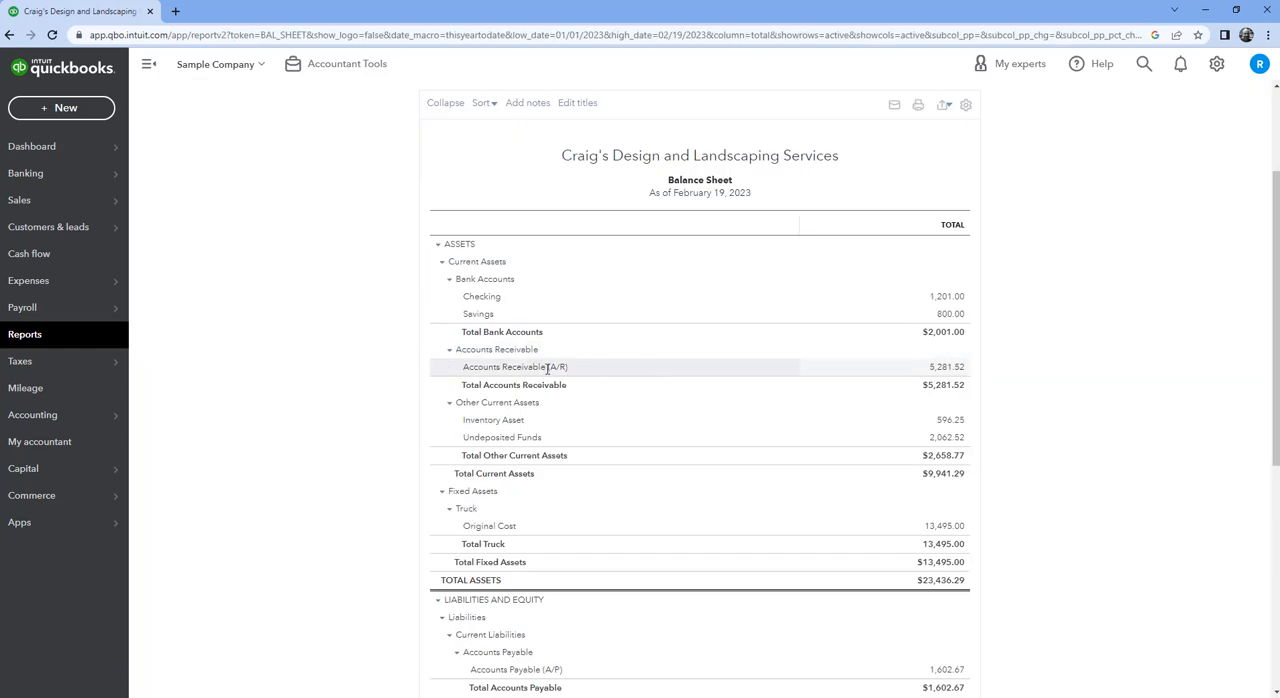
mouse_move(935, 380)
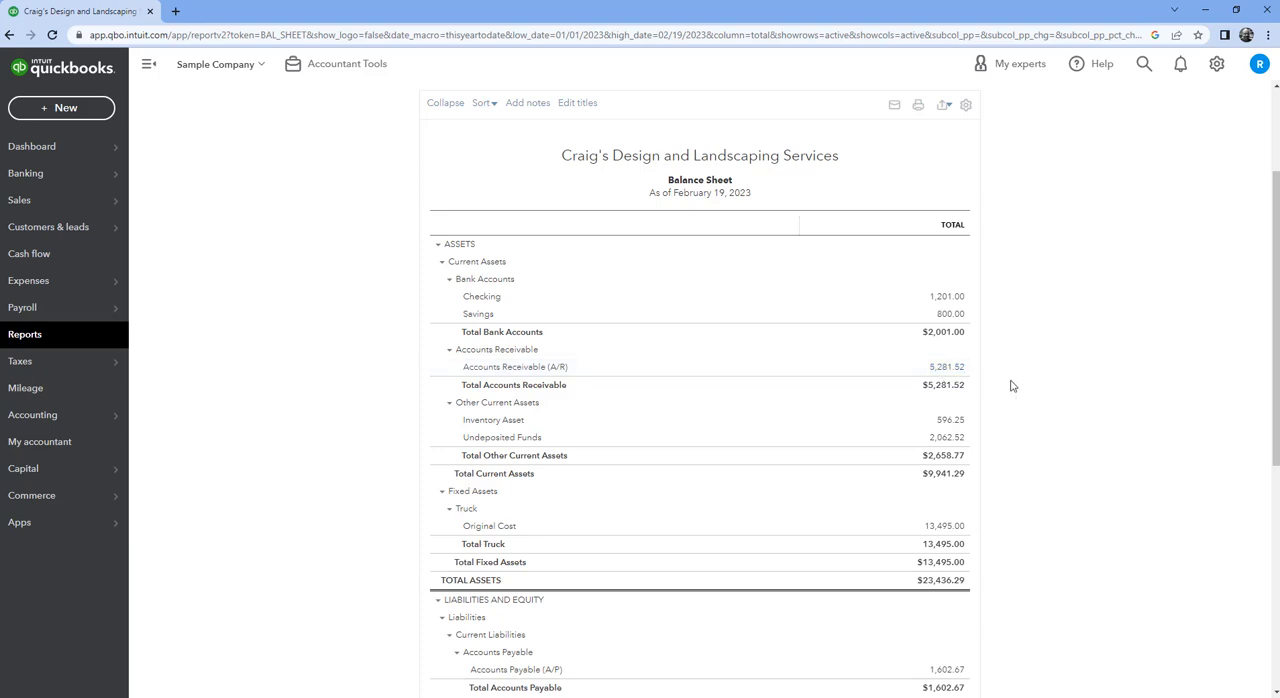
mouse_move(555, 357)
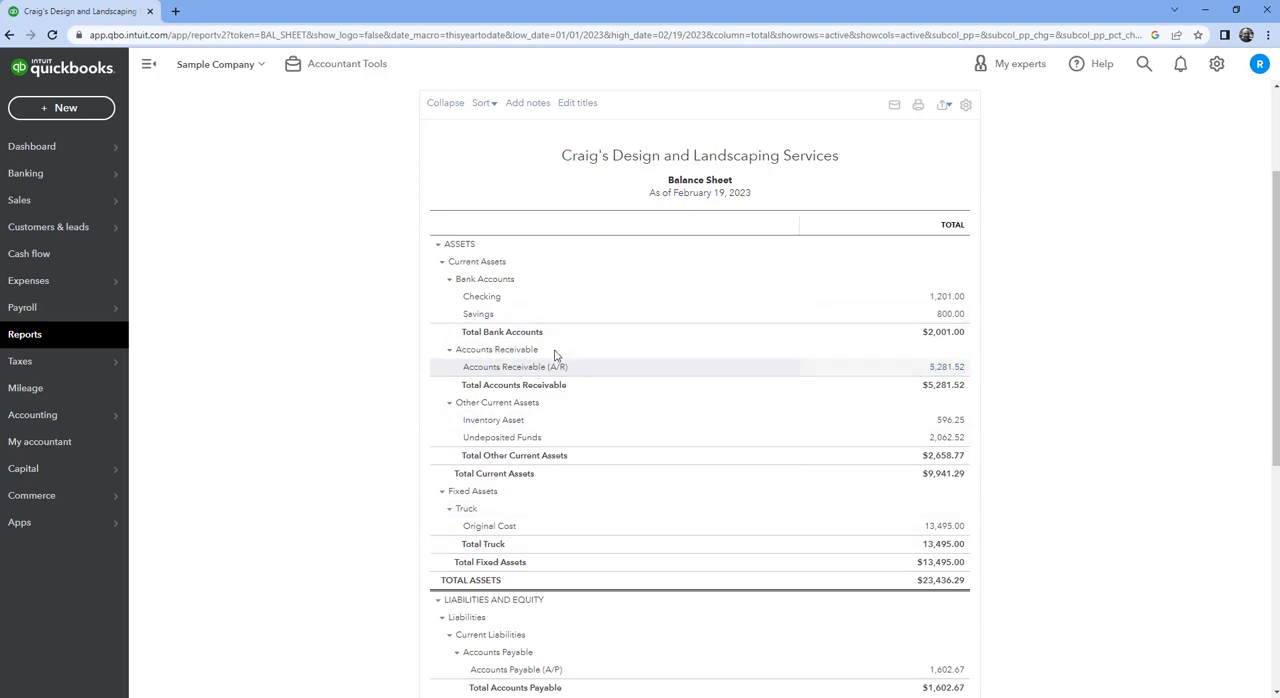
mouse_move(557, 375)
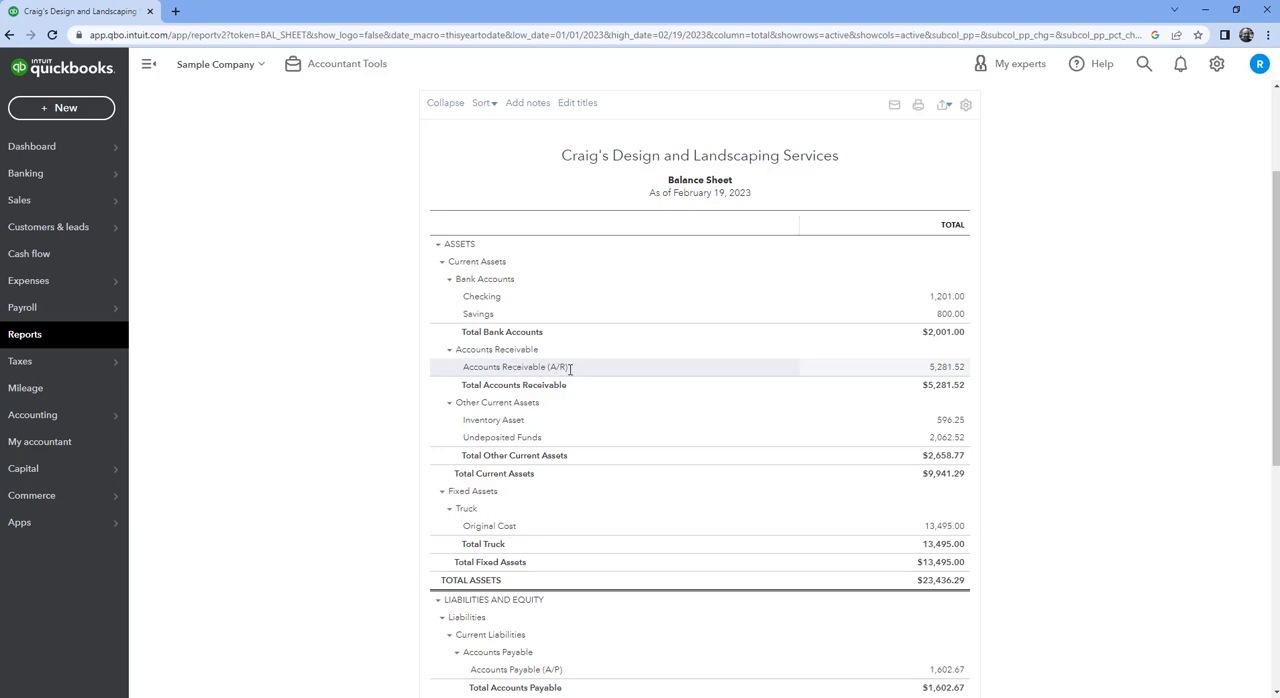
mouse_move(945, 367)
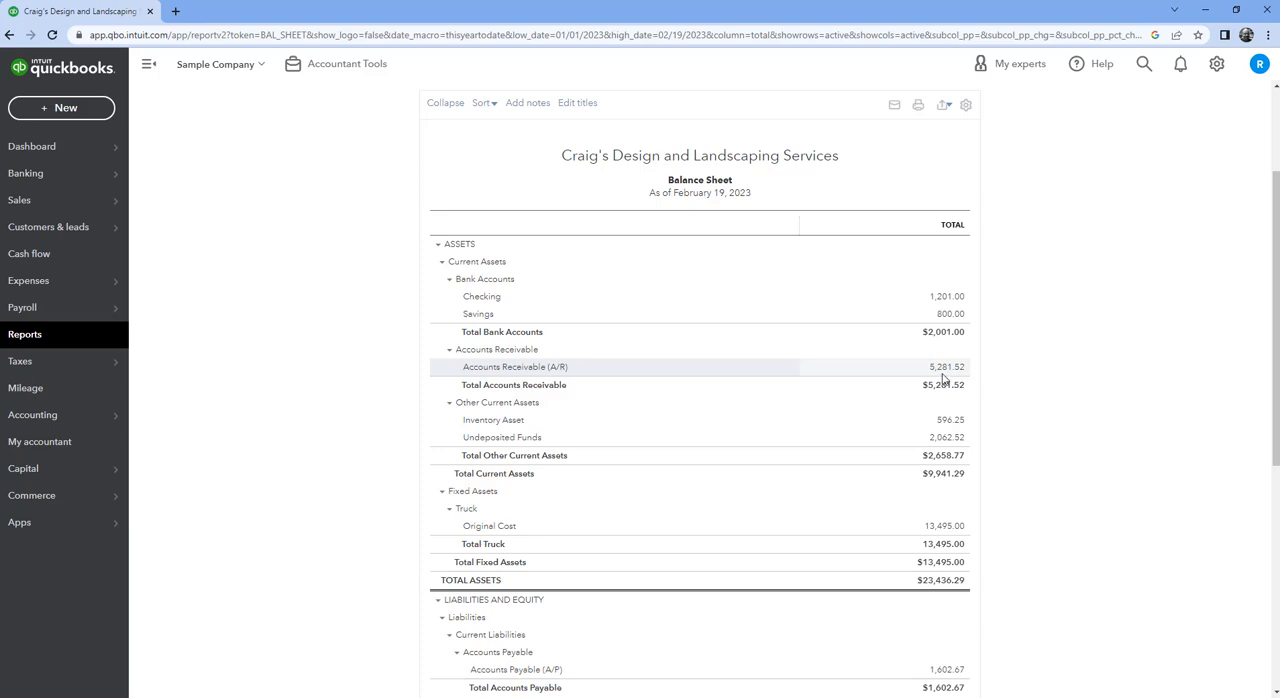
mouse_move(332, 333)
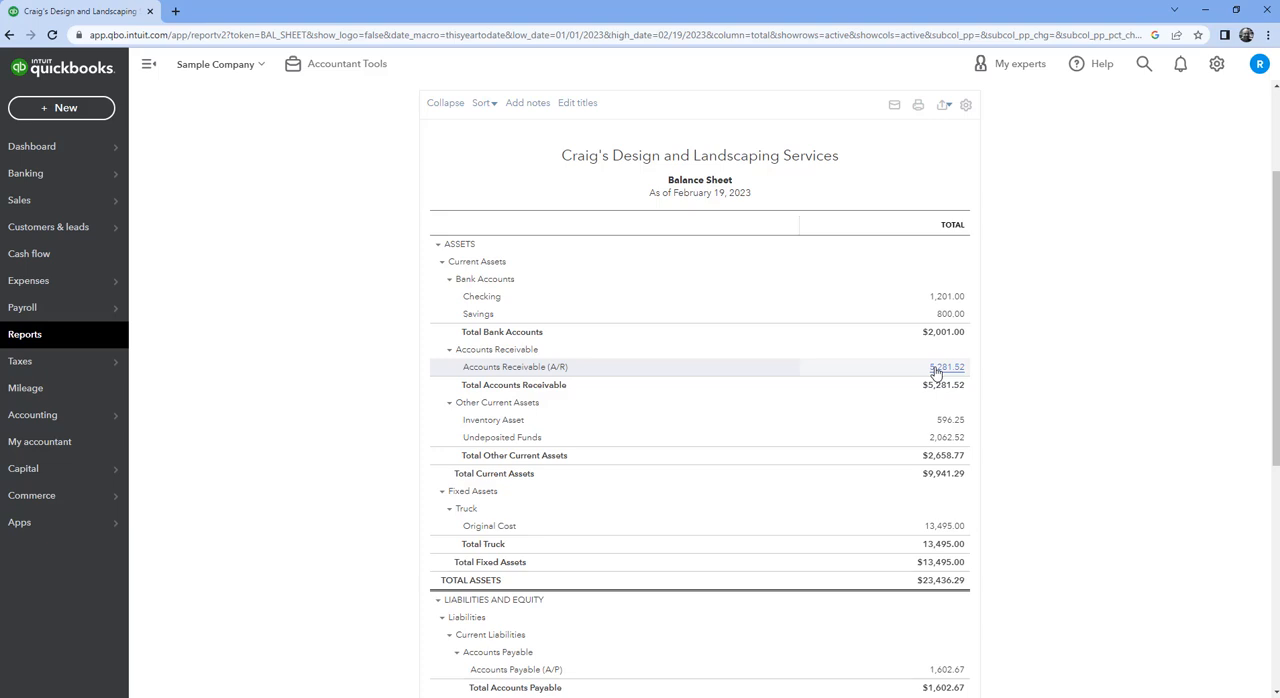
mouse_move(920, 373)
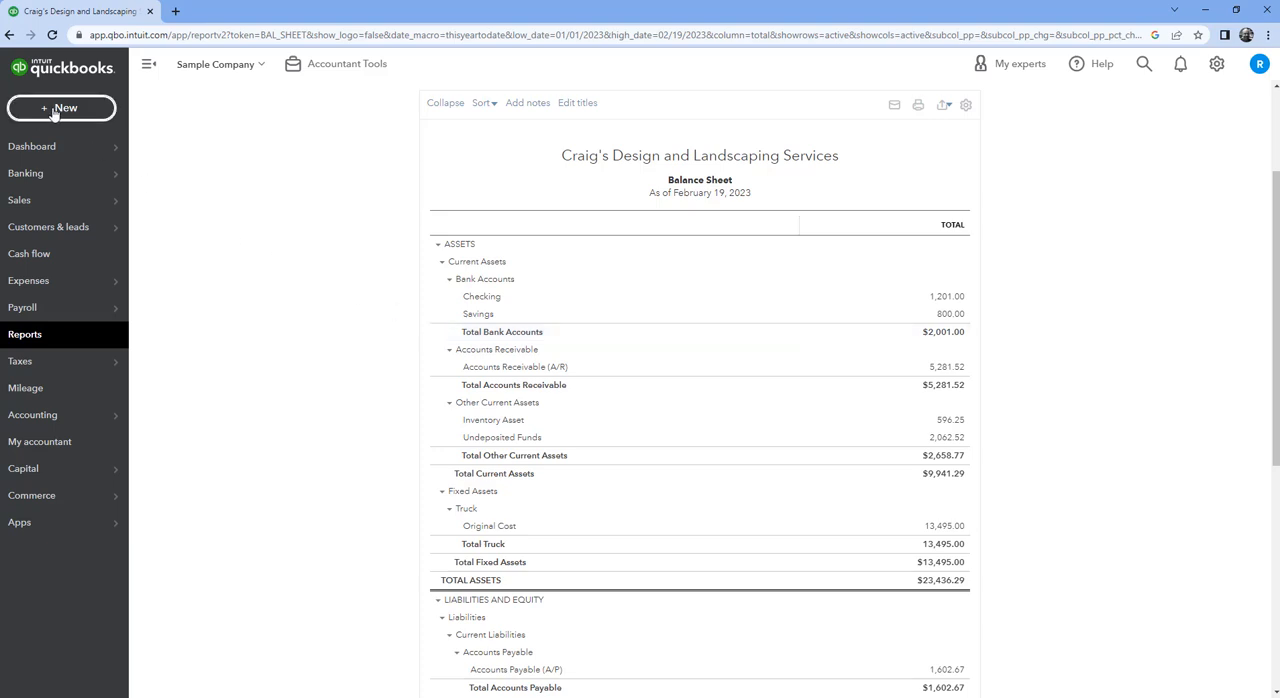
click(62, 108)
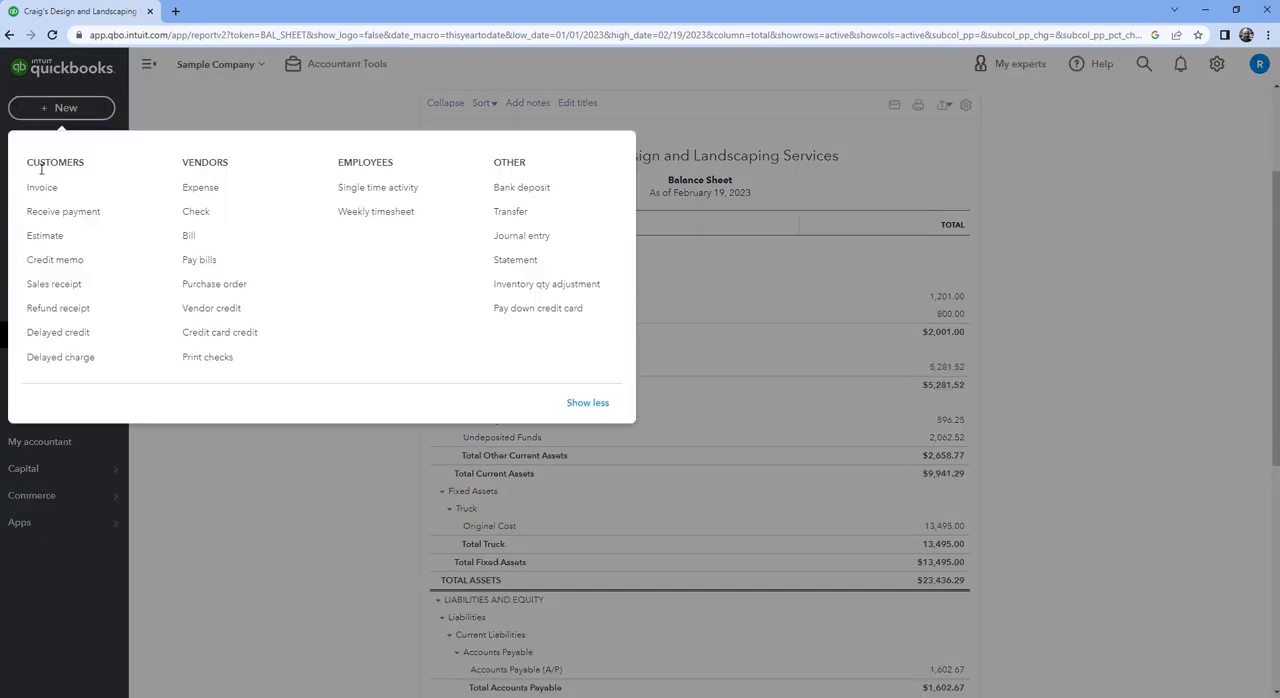
mouse_move(42, 187)
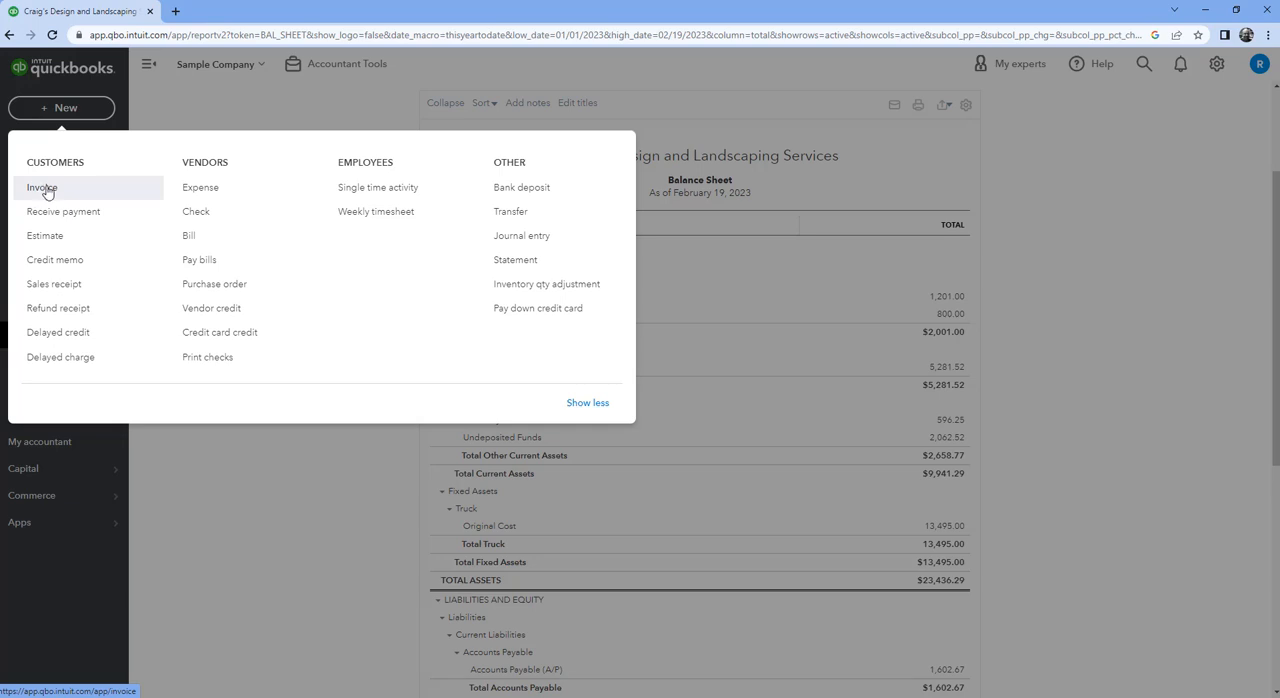
mouse_move(63, 211)
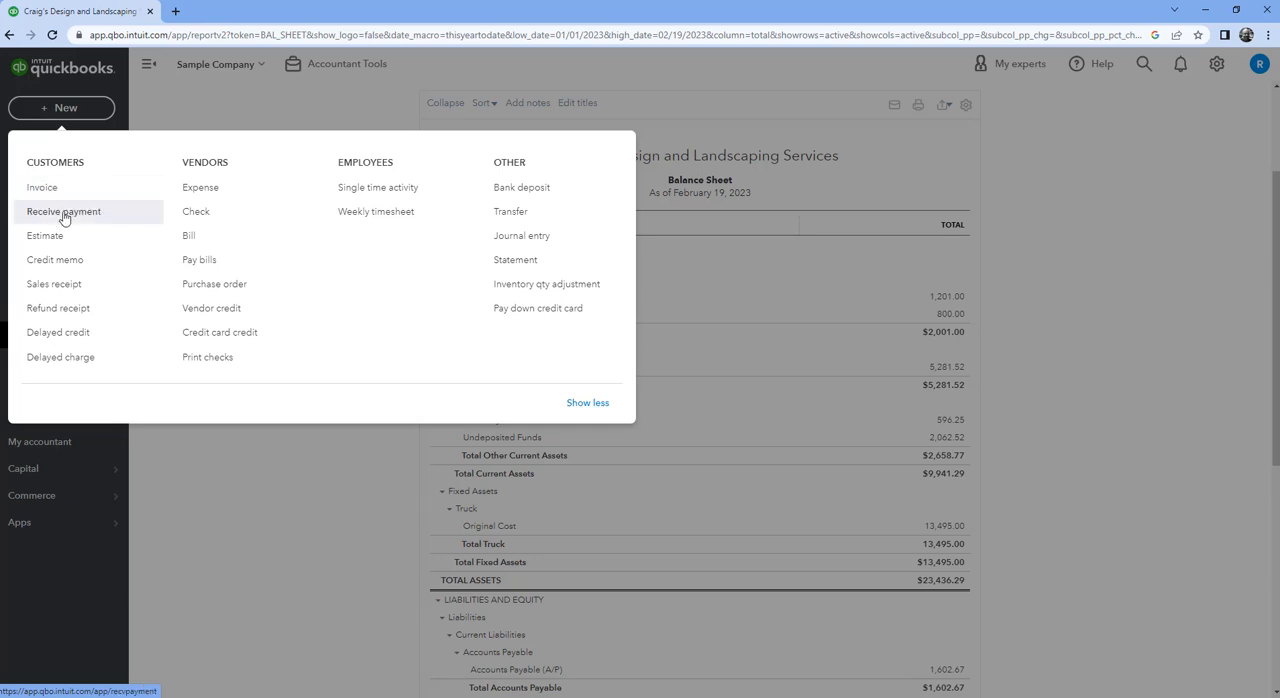
mouse_move(66, 215)
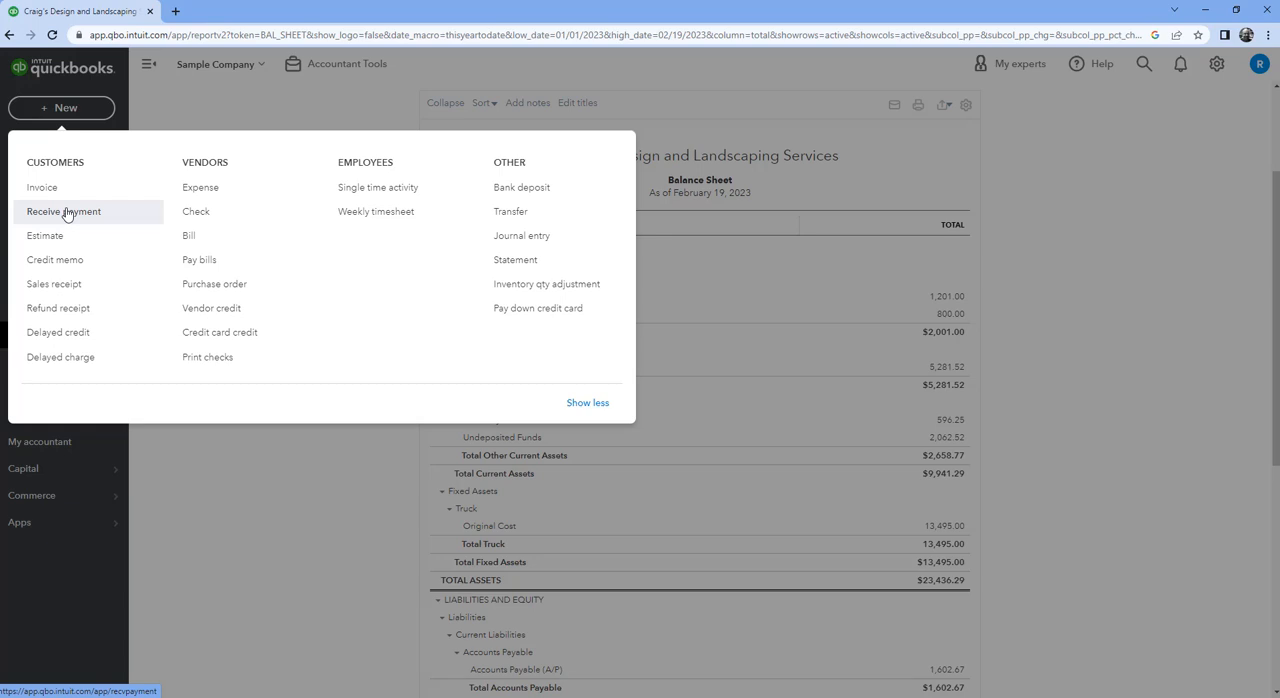
mouse_move(1085, 390)
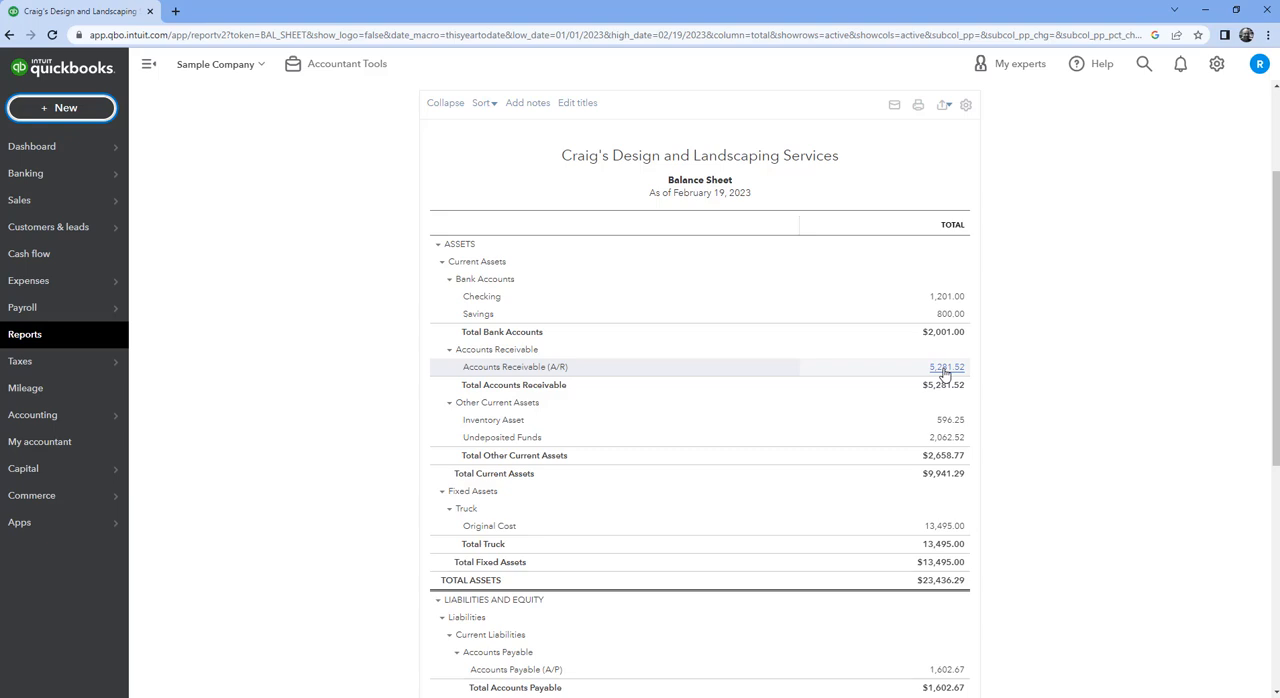
mouse_move(907, 373)
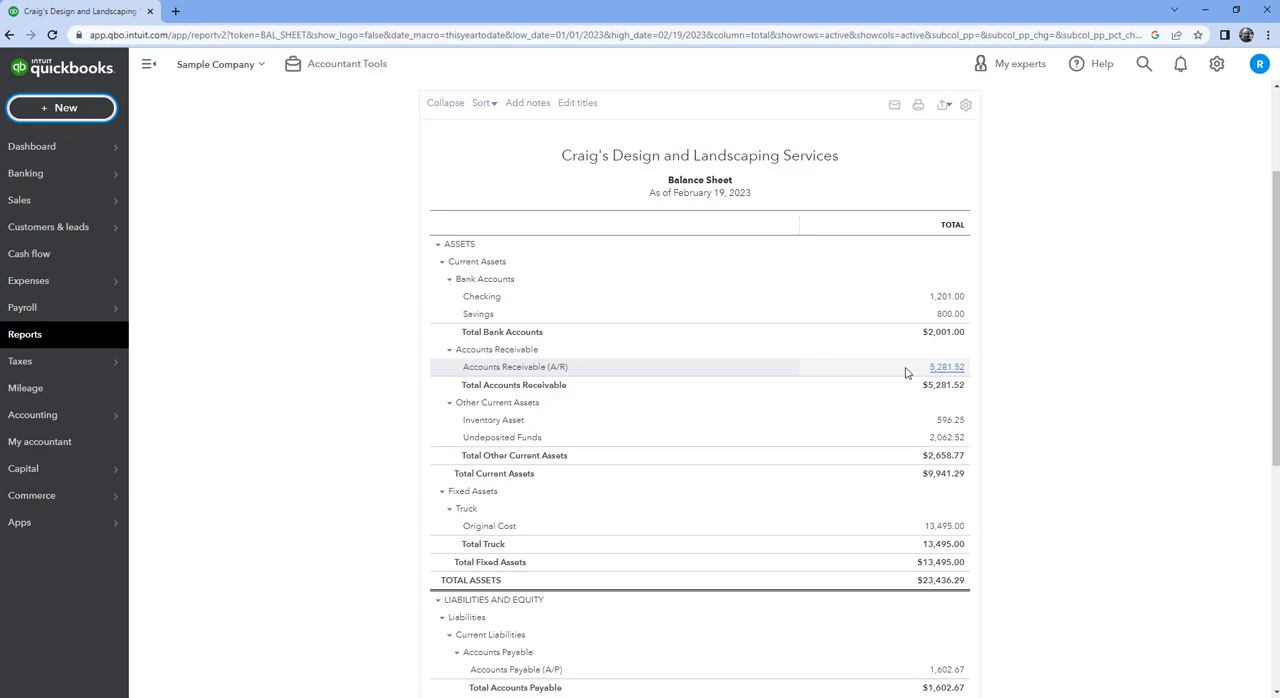
mouse_move(174, 295)
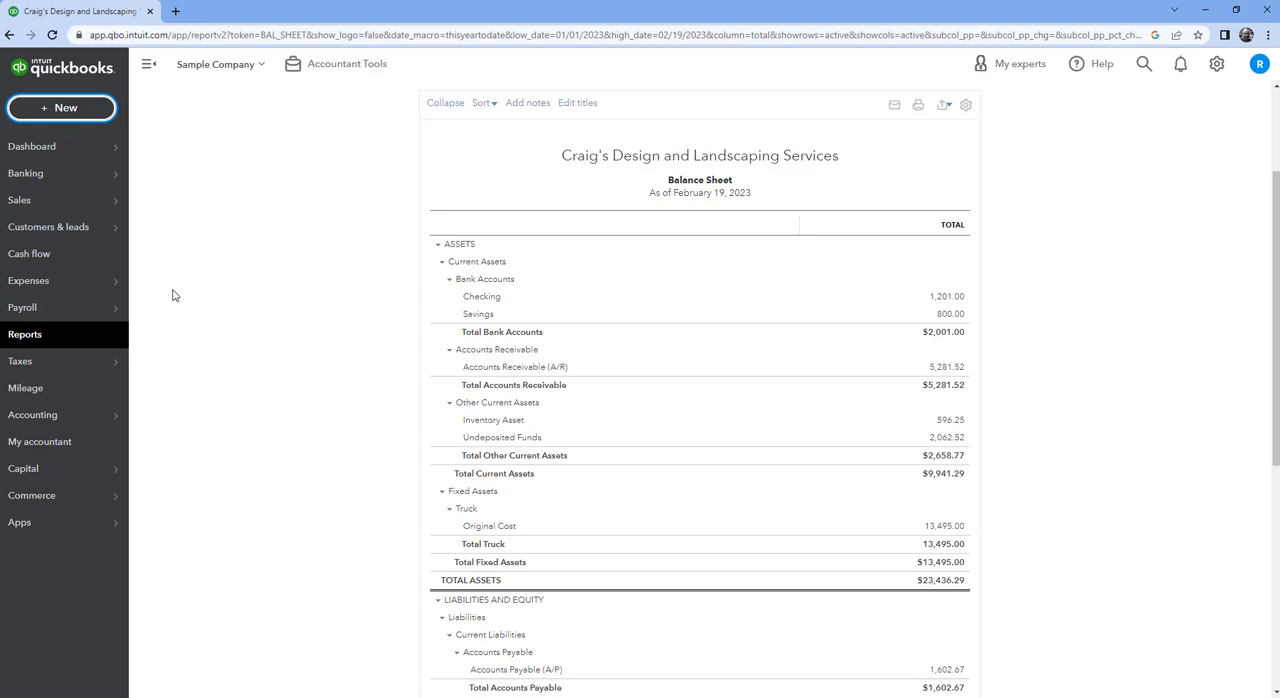
- Star Accounts receivable aging summary under Who owes you, then return to Favorites
click(25, 334)
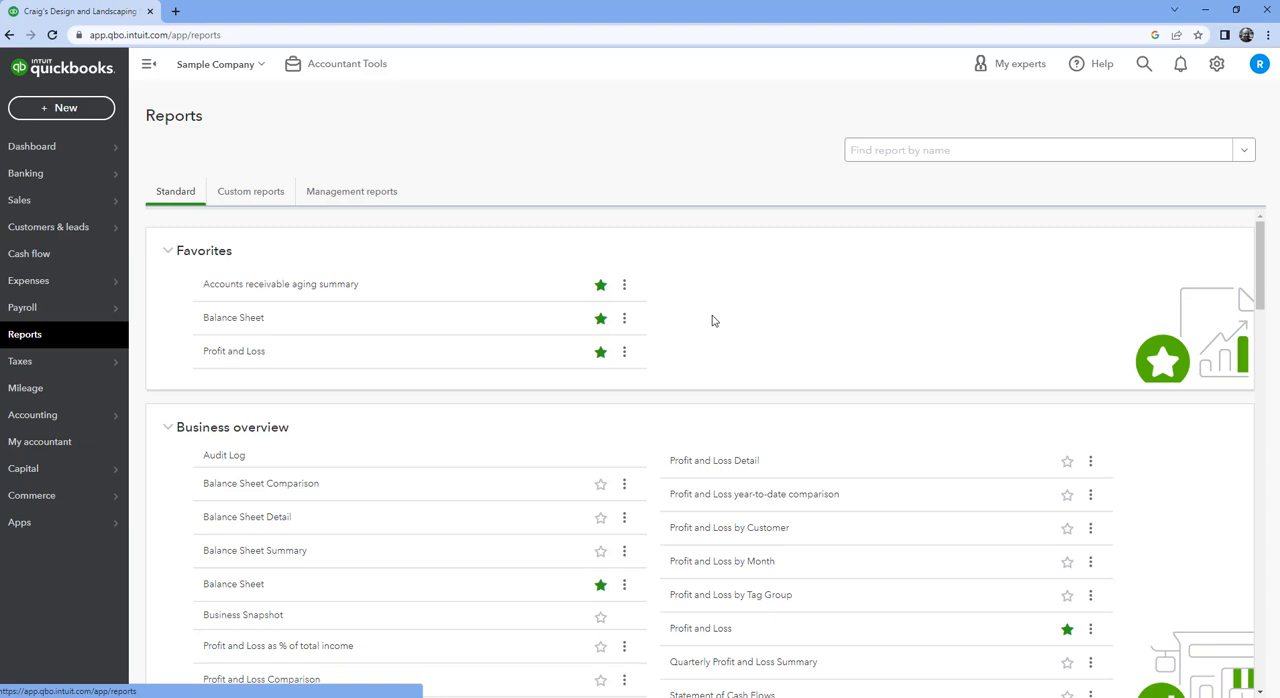
mouse_move(302, 284)
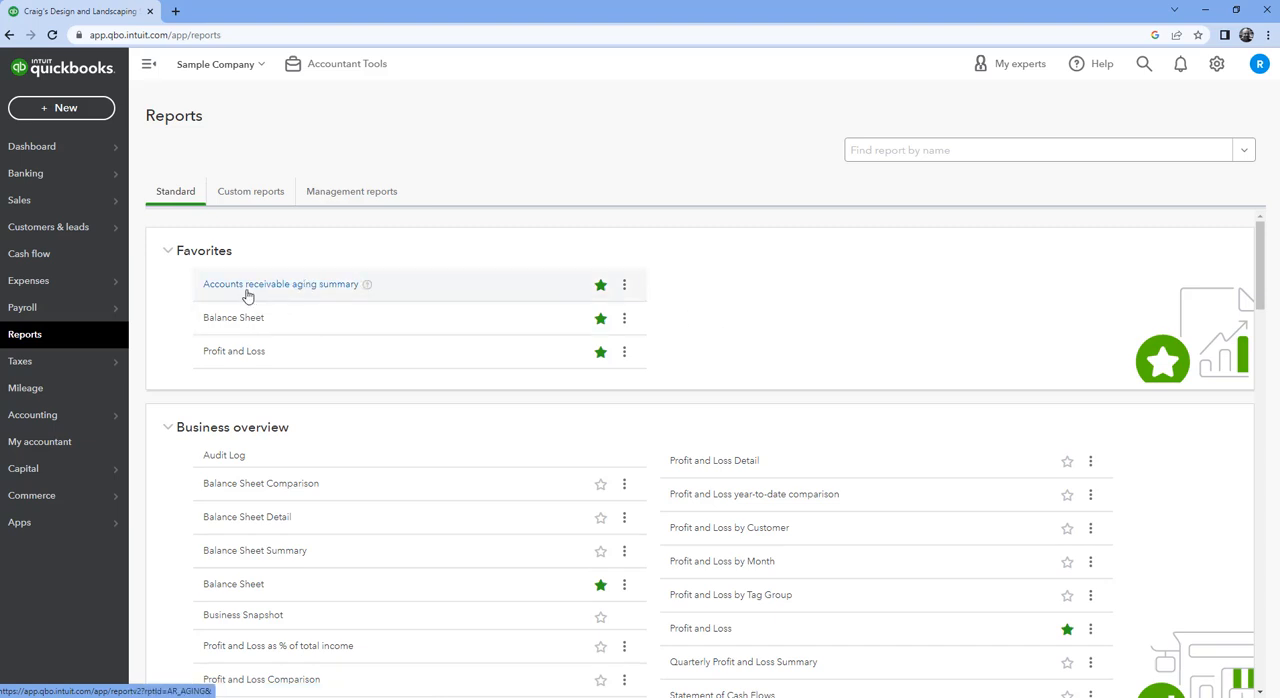
mouse_move(357, 295)
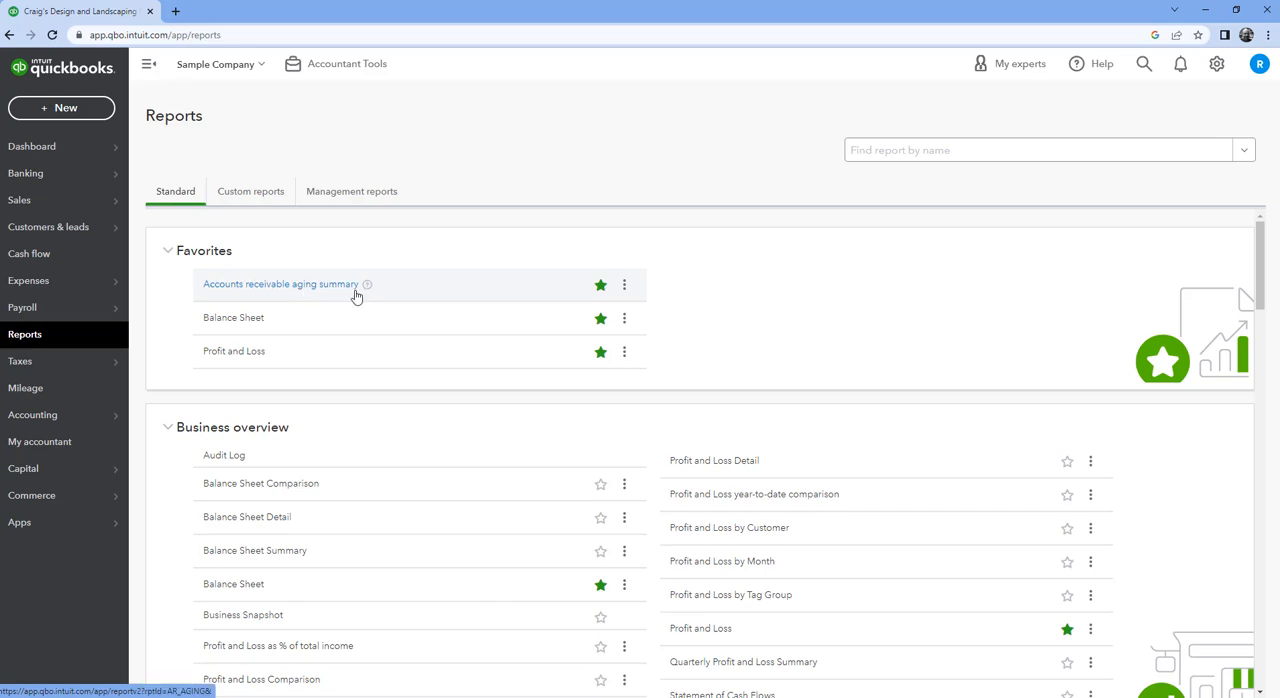
scroll(down, 3)
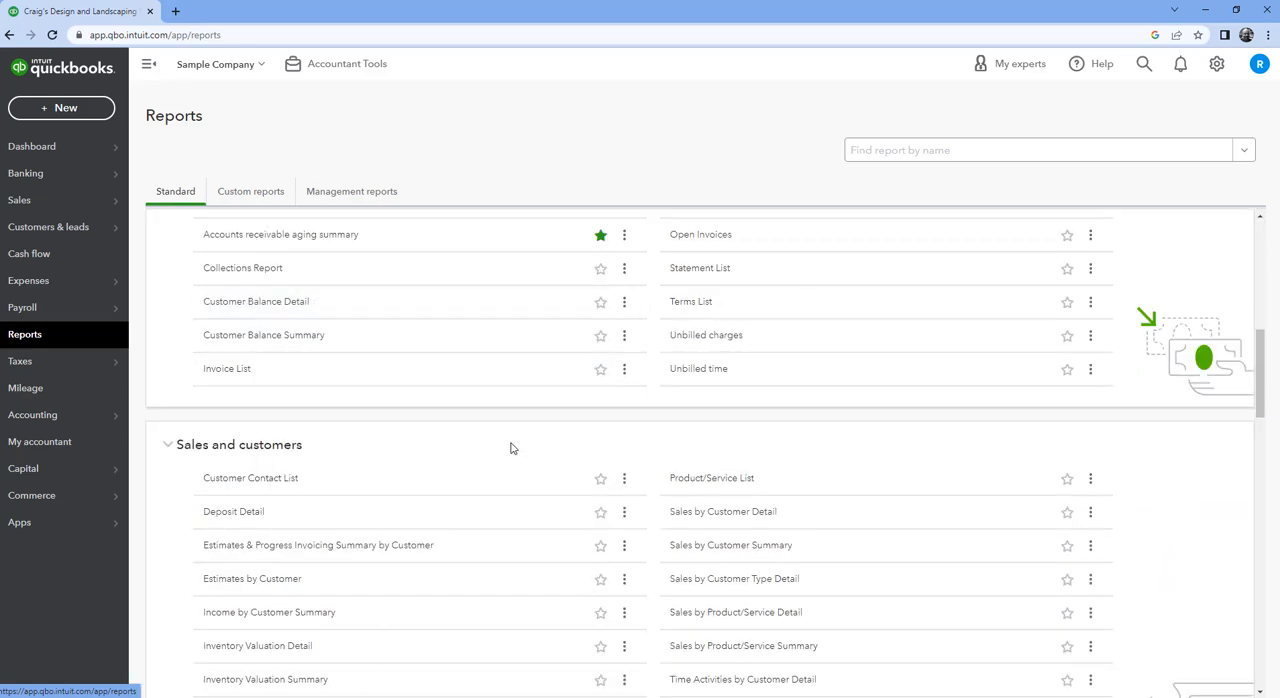
scroll(down, 3)
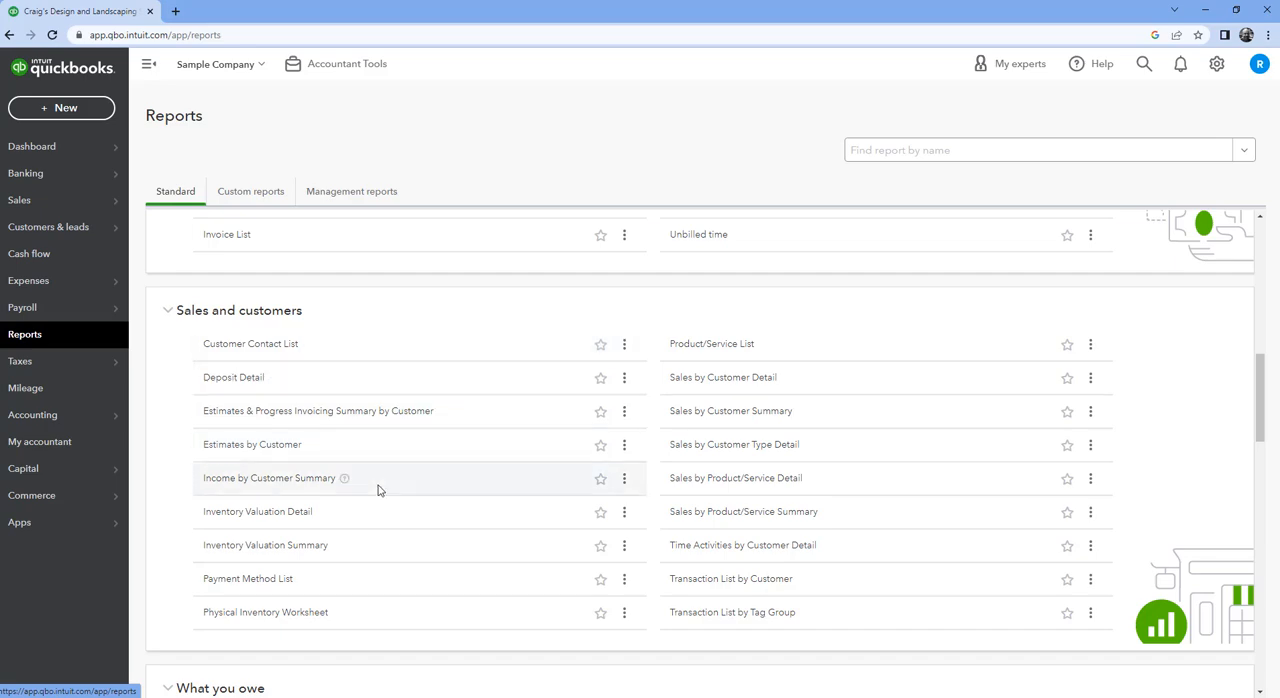
scroll(down, 3)
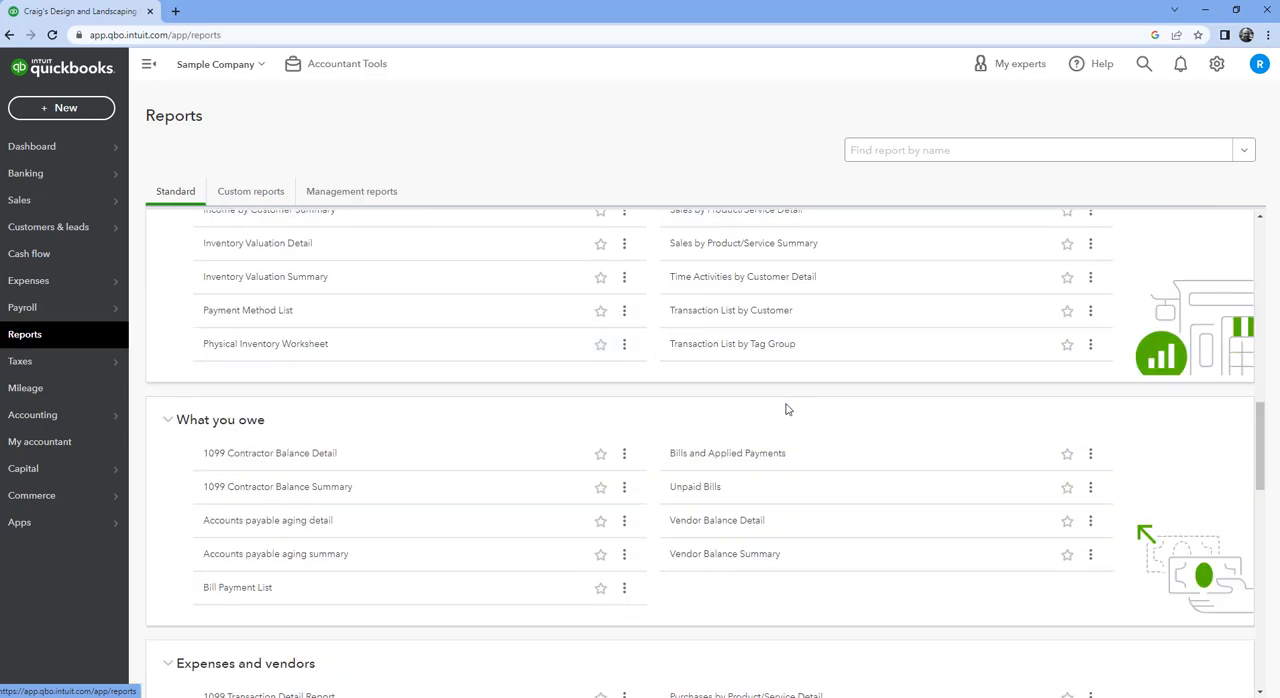
scroll(down, 3)
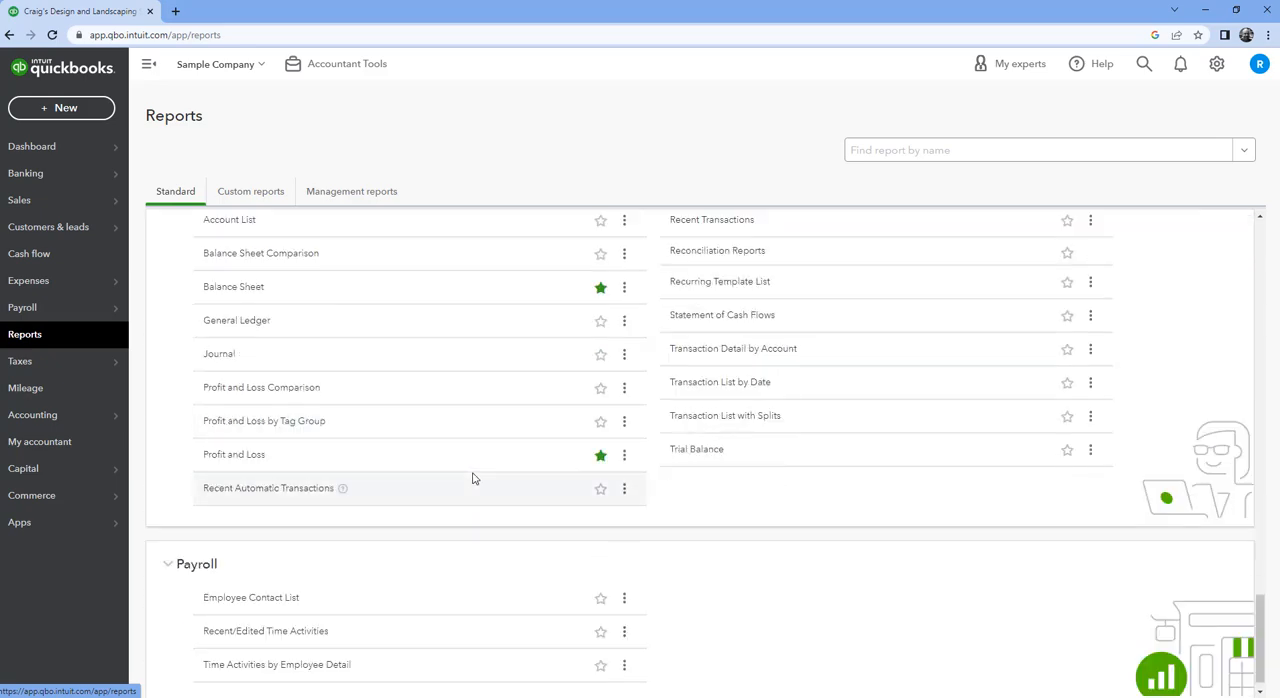
scroll(down, 3)
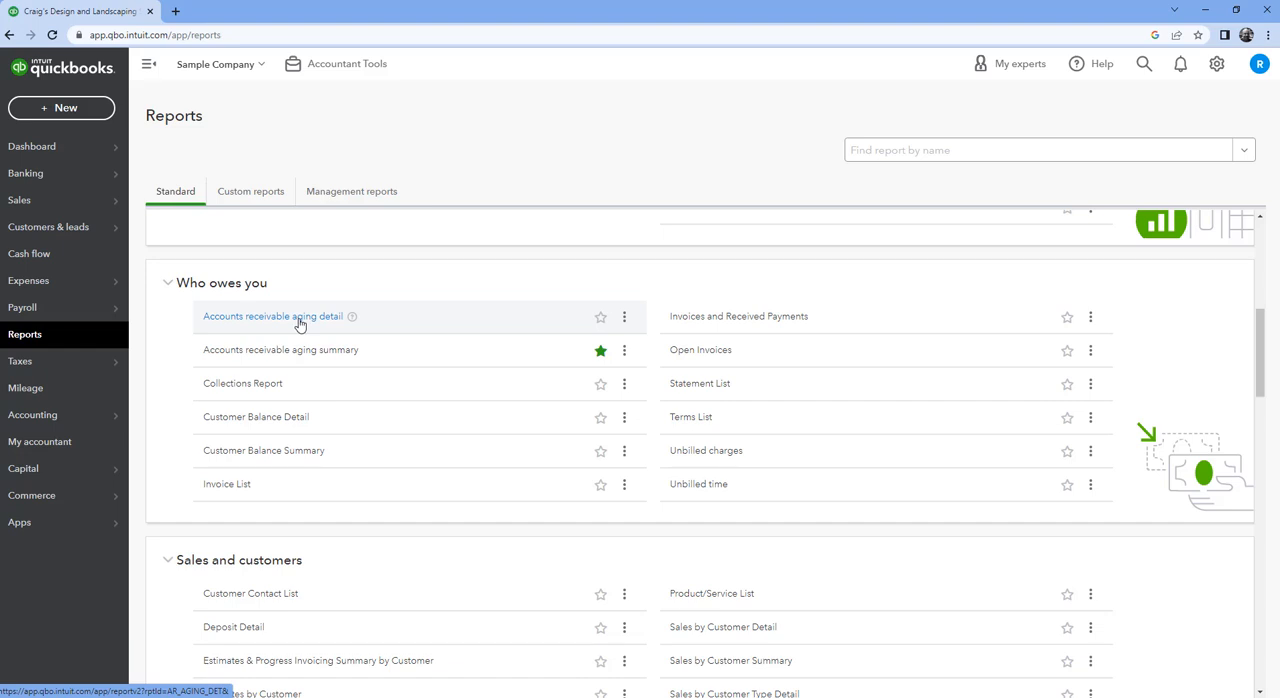
mouse_move(315, 327)
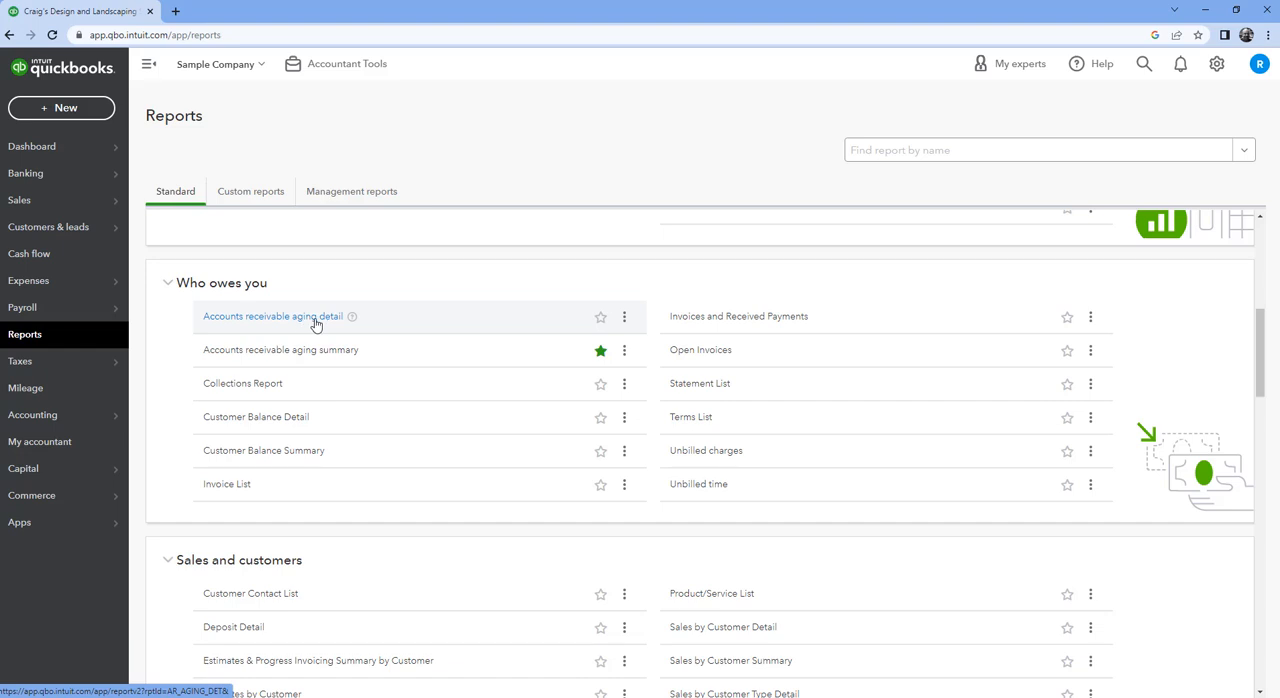
mouse_move(295, 358)
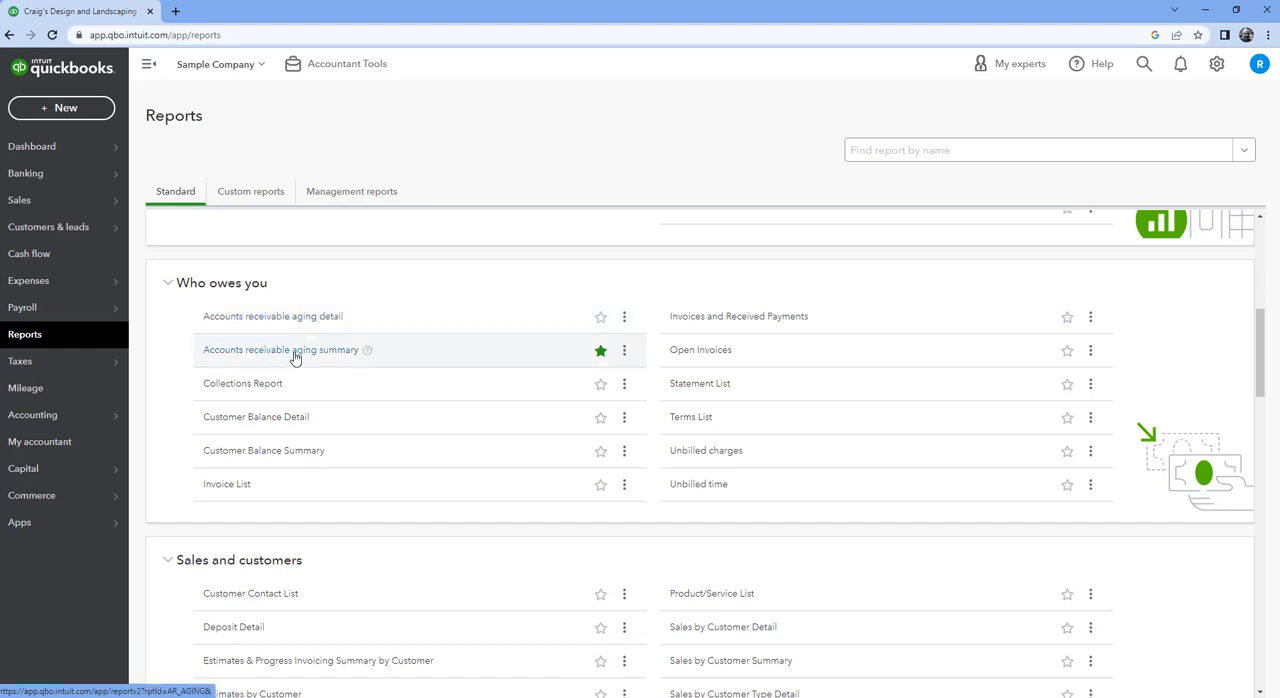
mouse_move(297, 358)
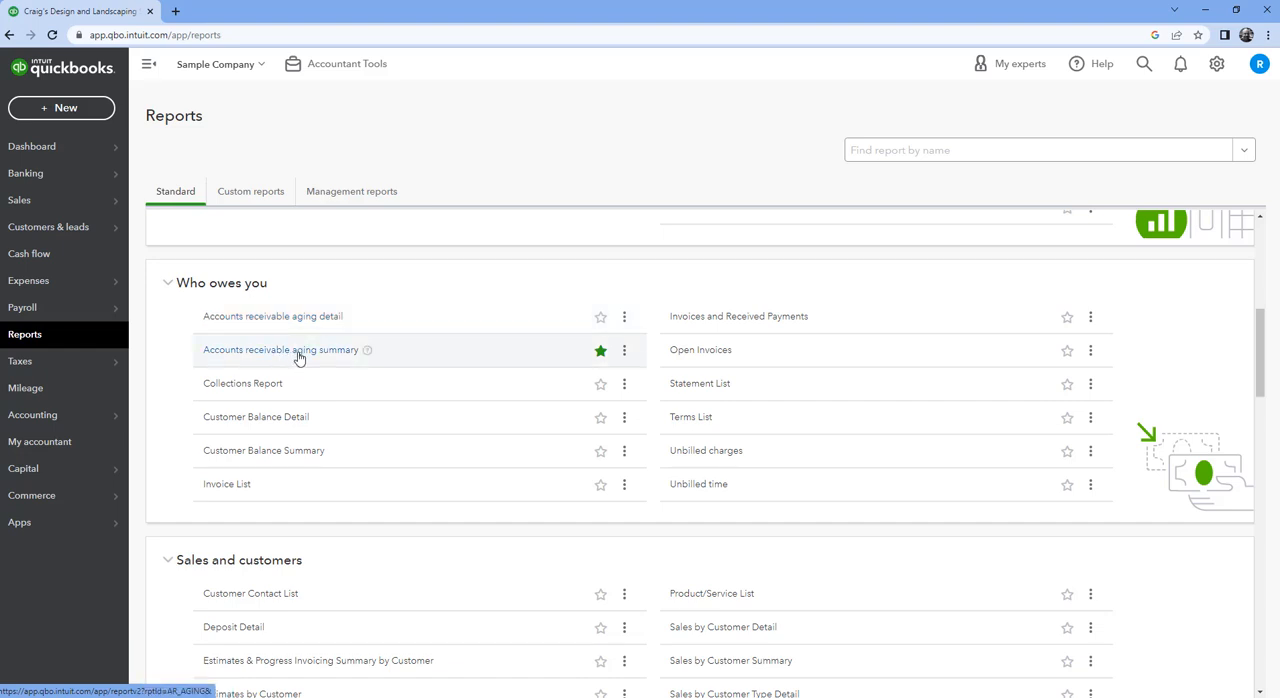
mouse_move(242, 383)
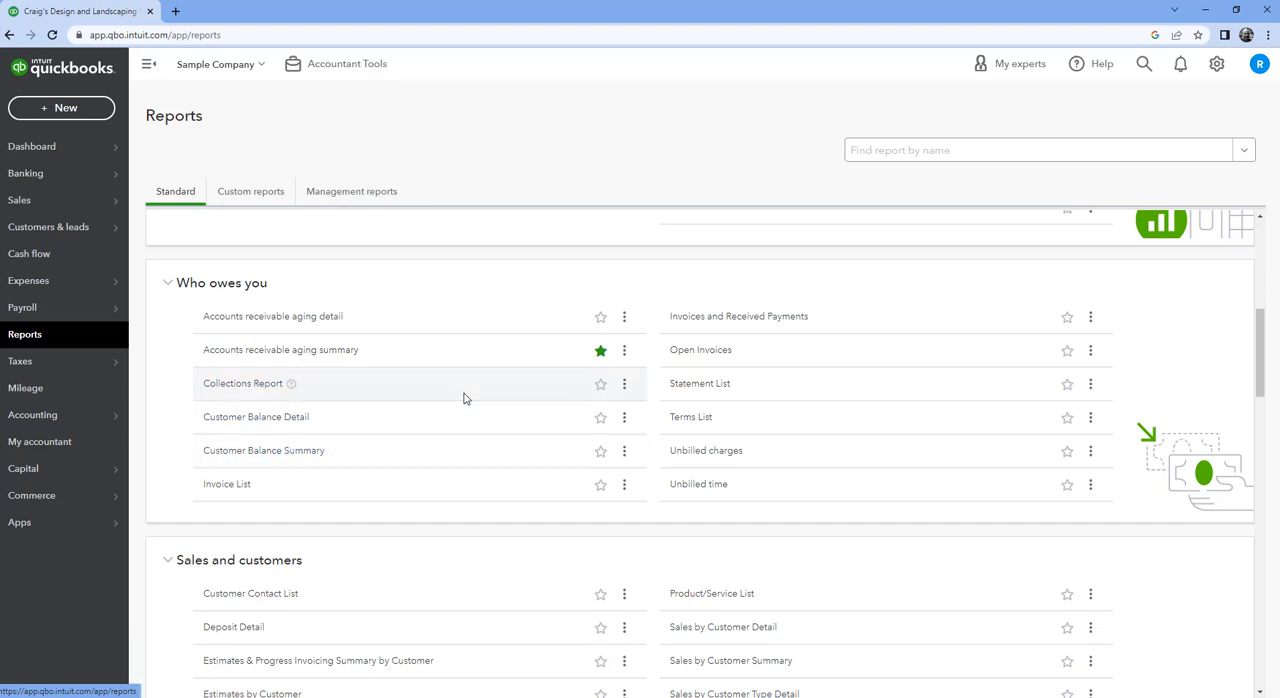
scroll(up, 3)
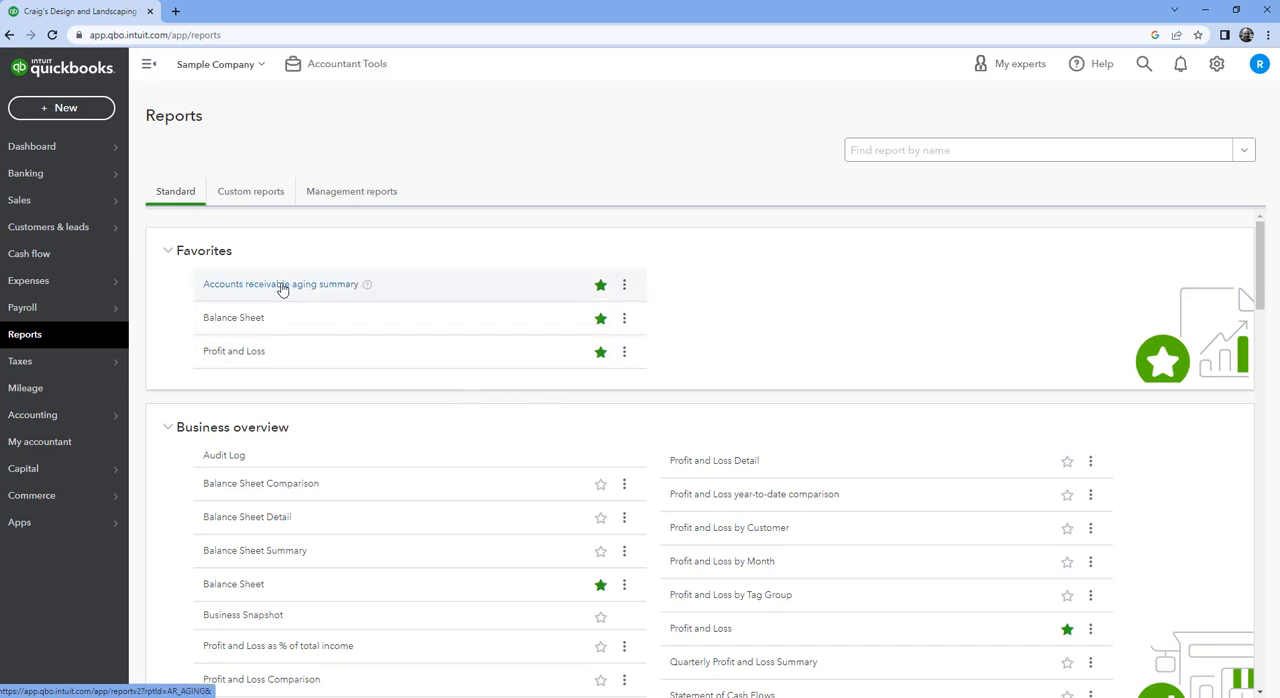
- Open Accounts receivable aging summary from Favorites to review customer aging columns
click(281, 284)
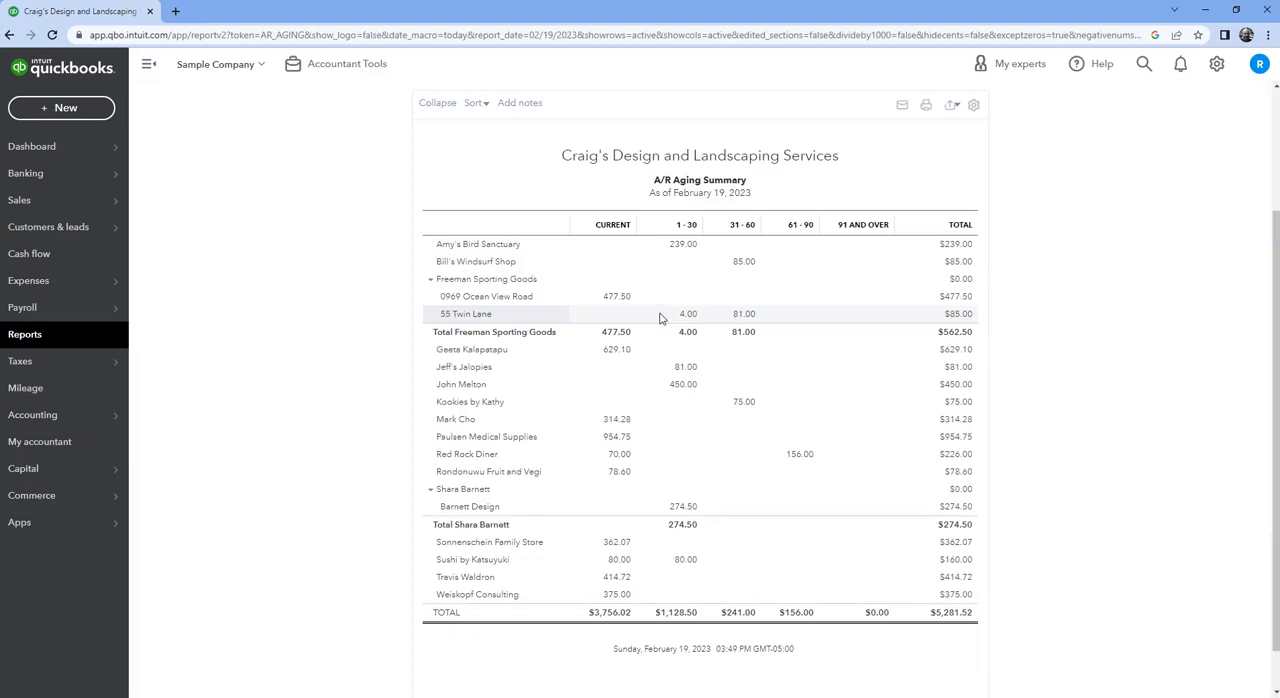
mouse_move(818, 308)
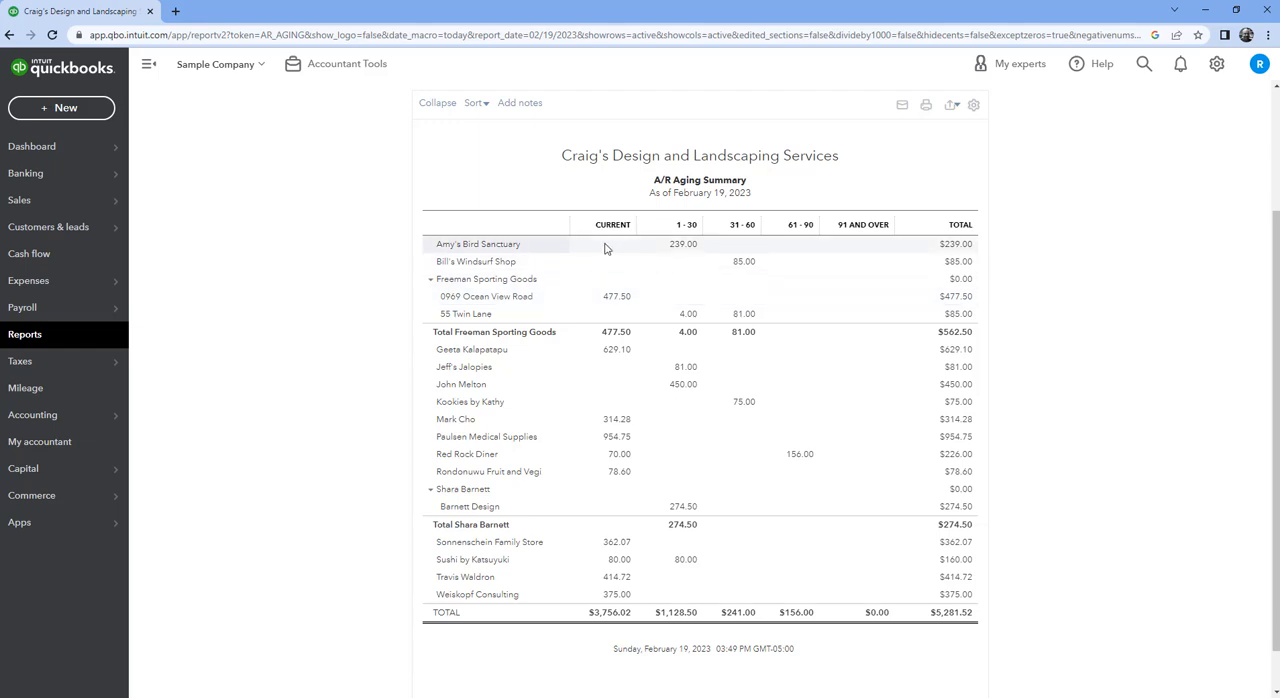
mouse_move(614, 247)
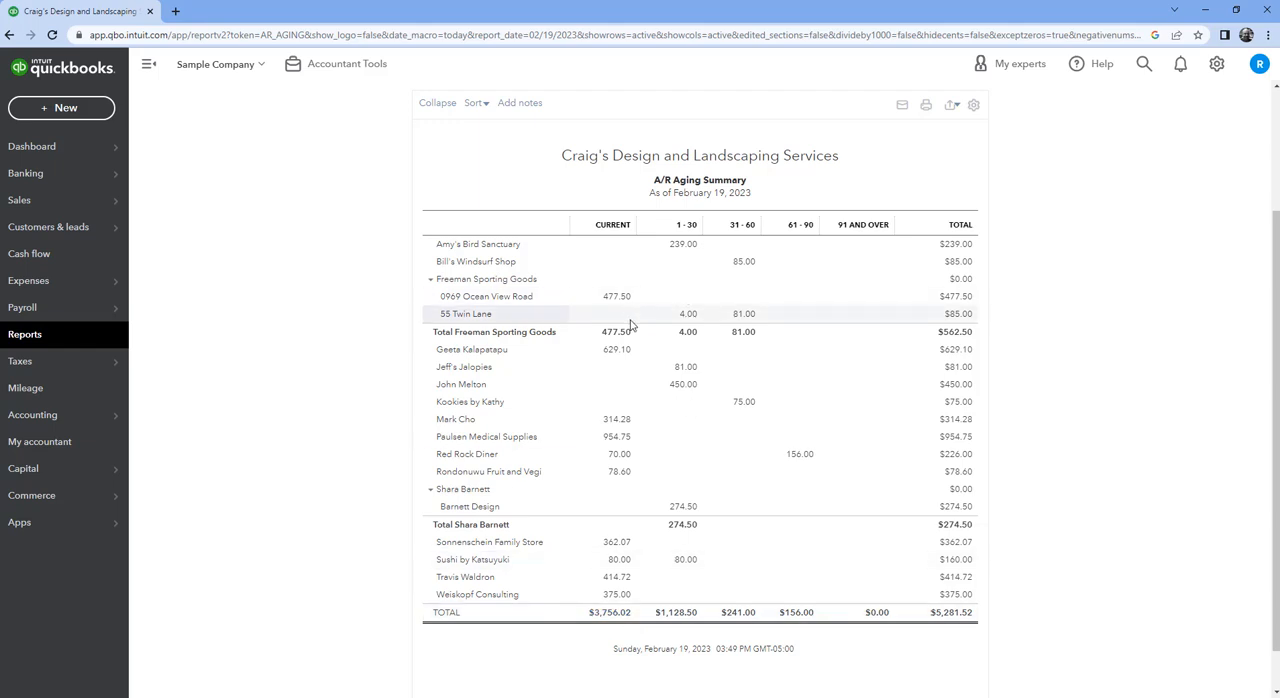
mouse_move(675, 240)
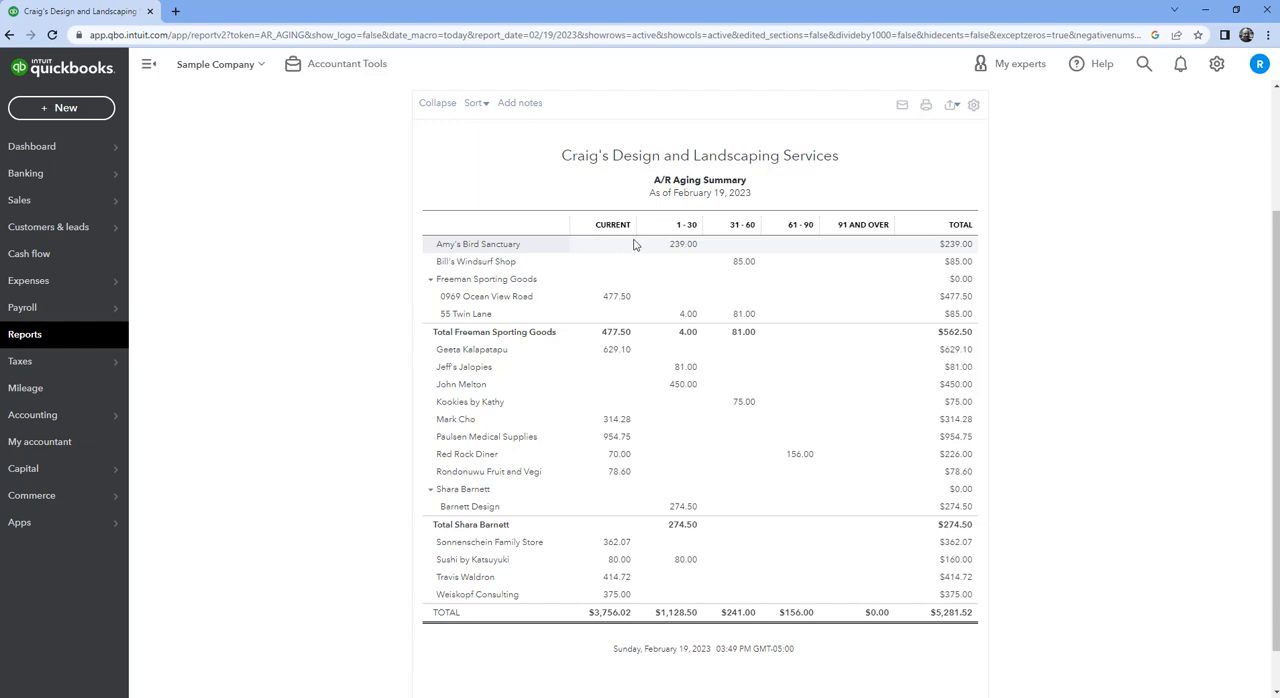
mouse_move(591, 242)
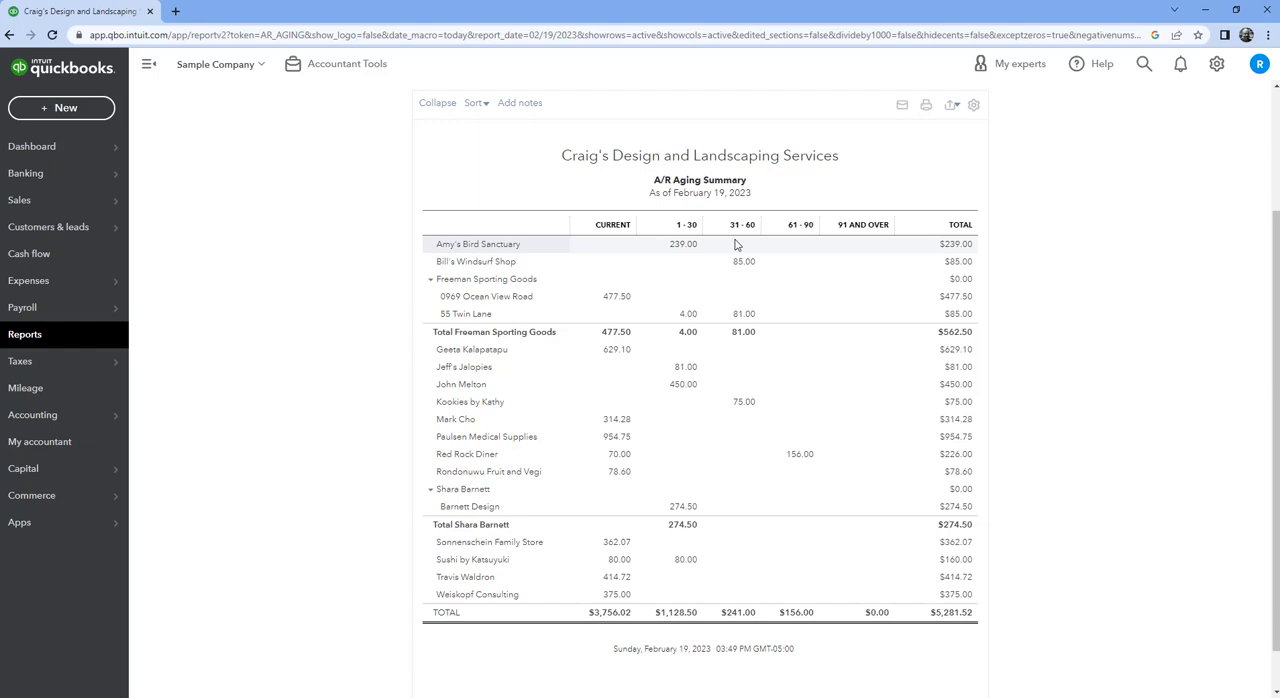
mouse_move(856, 240)
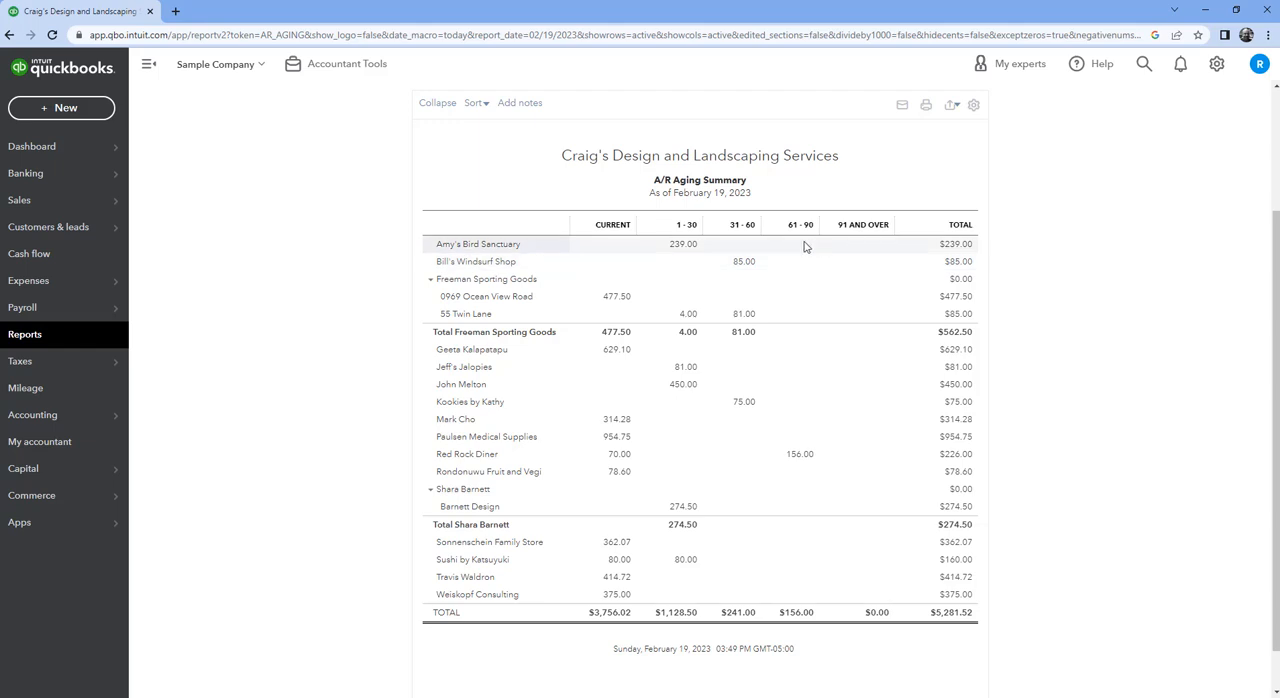
mouse_move(838, 419)
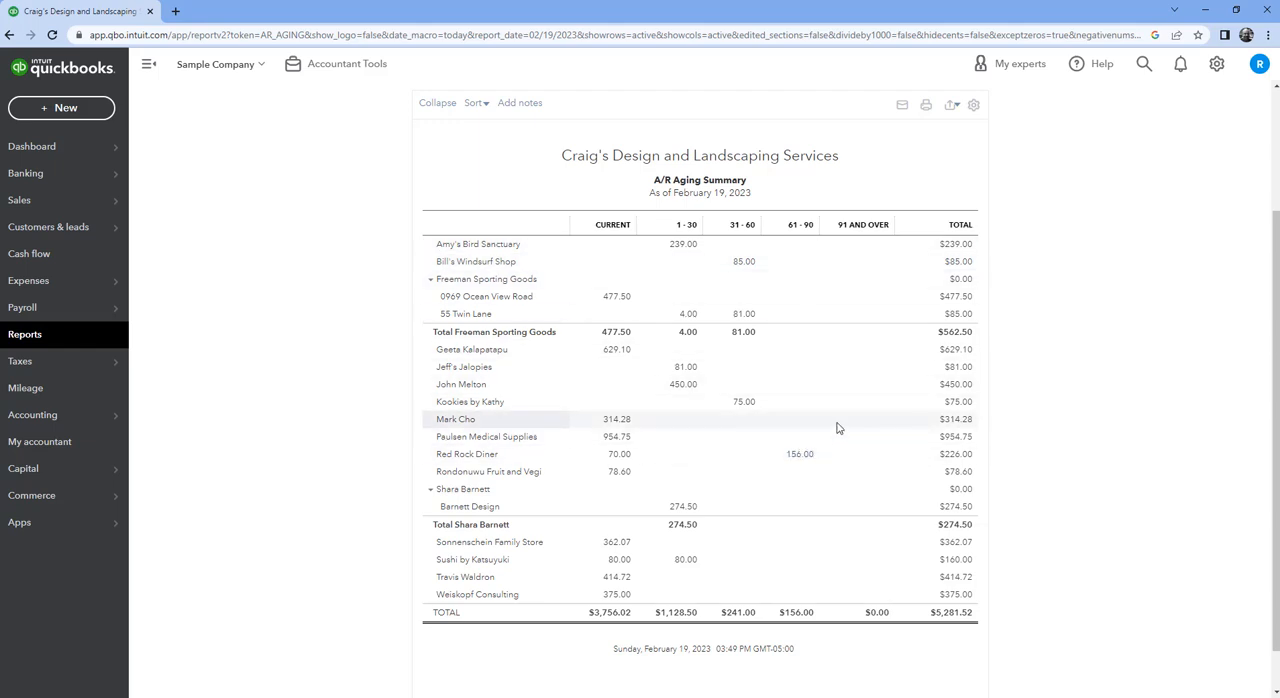
mouse_move(751, 410)
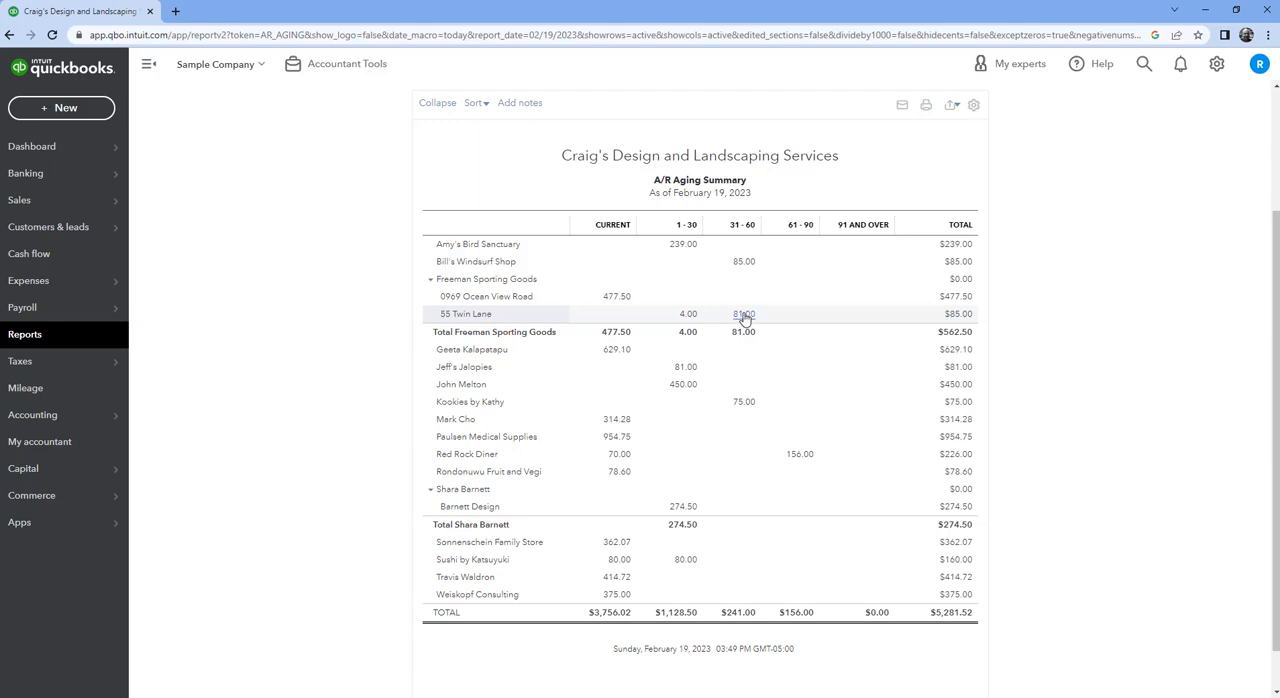
mouse_move(744, 318)
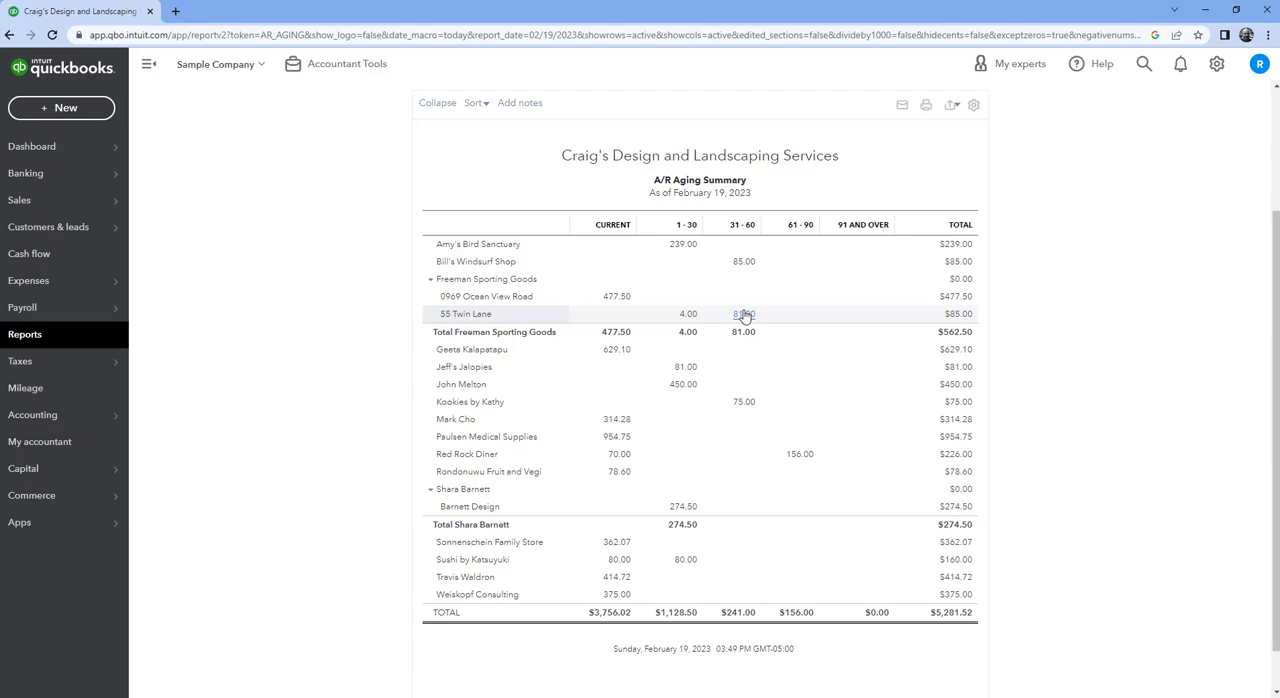
mouse_move(735, 249)
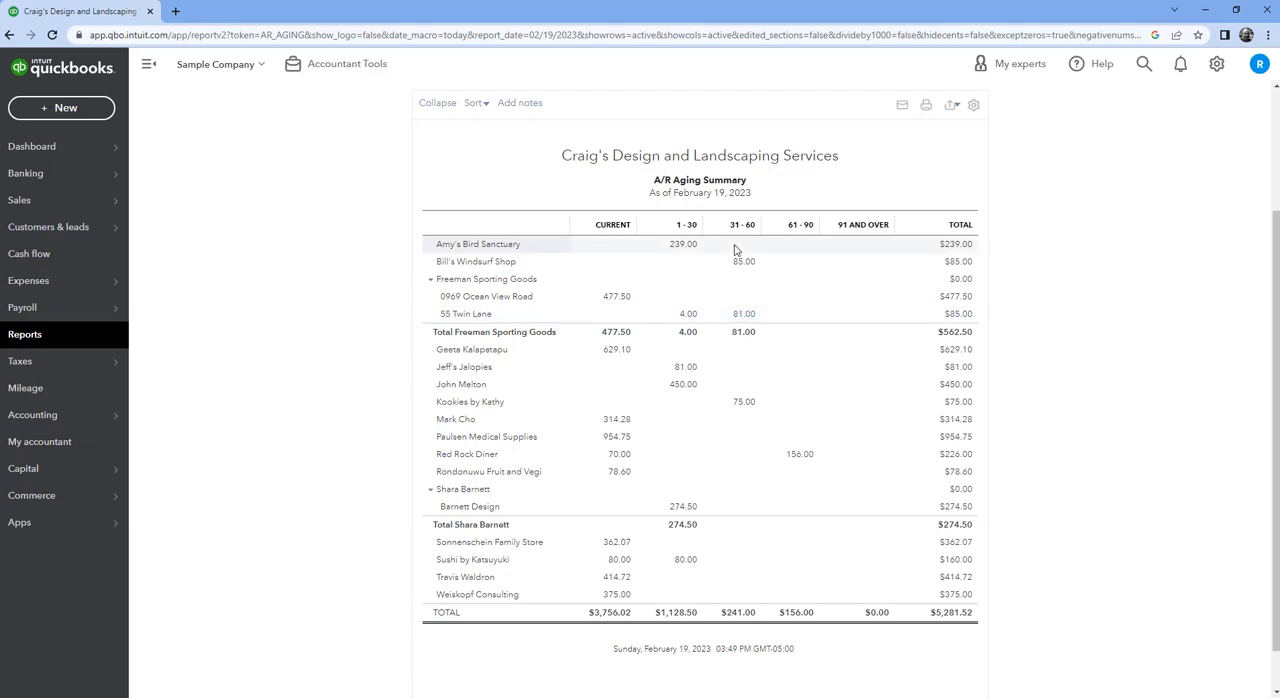
mouse_move(743, 268)
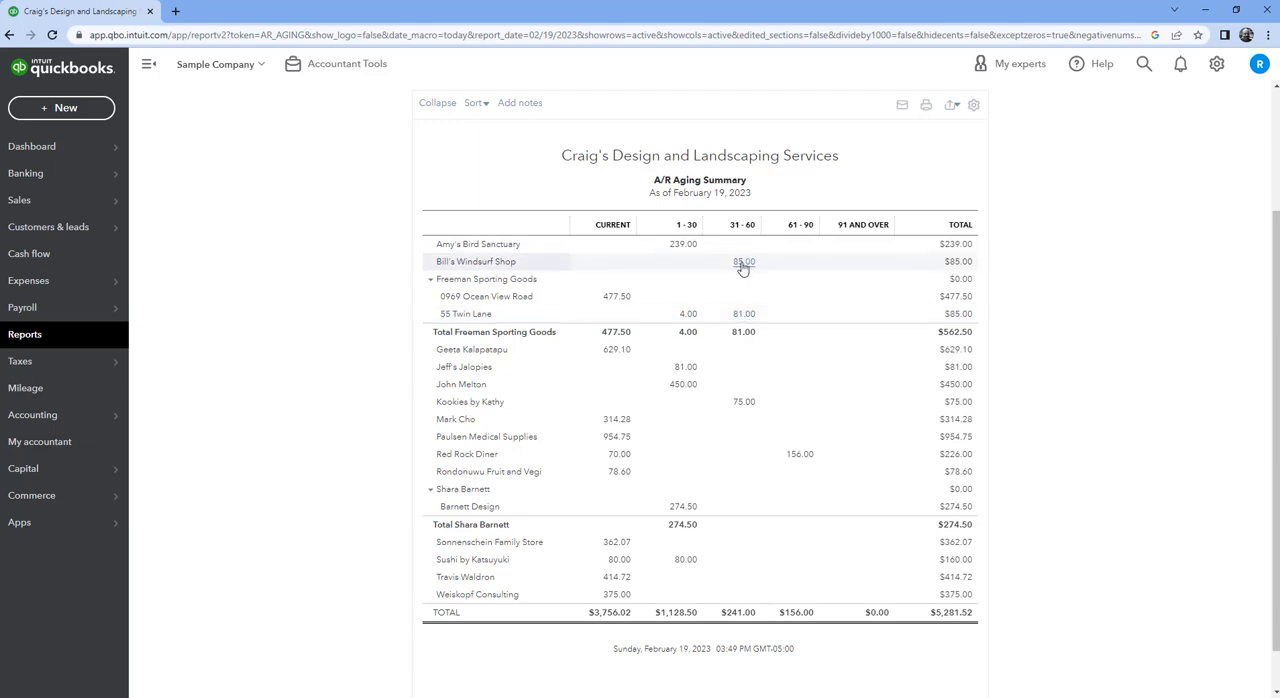
mouse_move(740, 418)
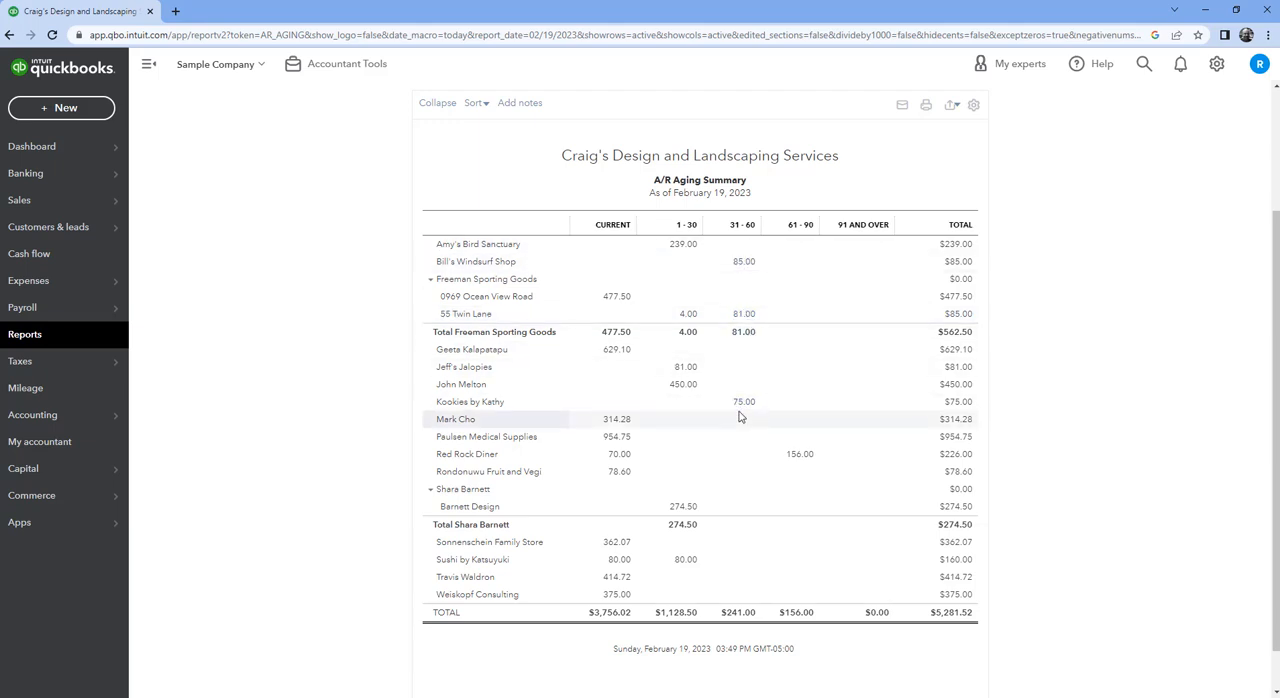
mouse_move(741, 407)
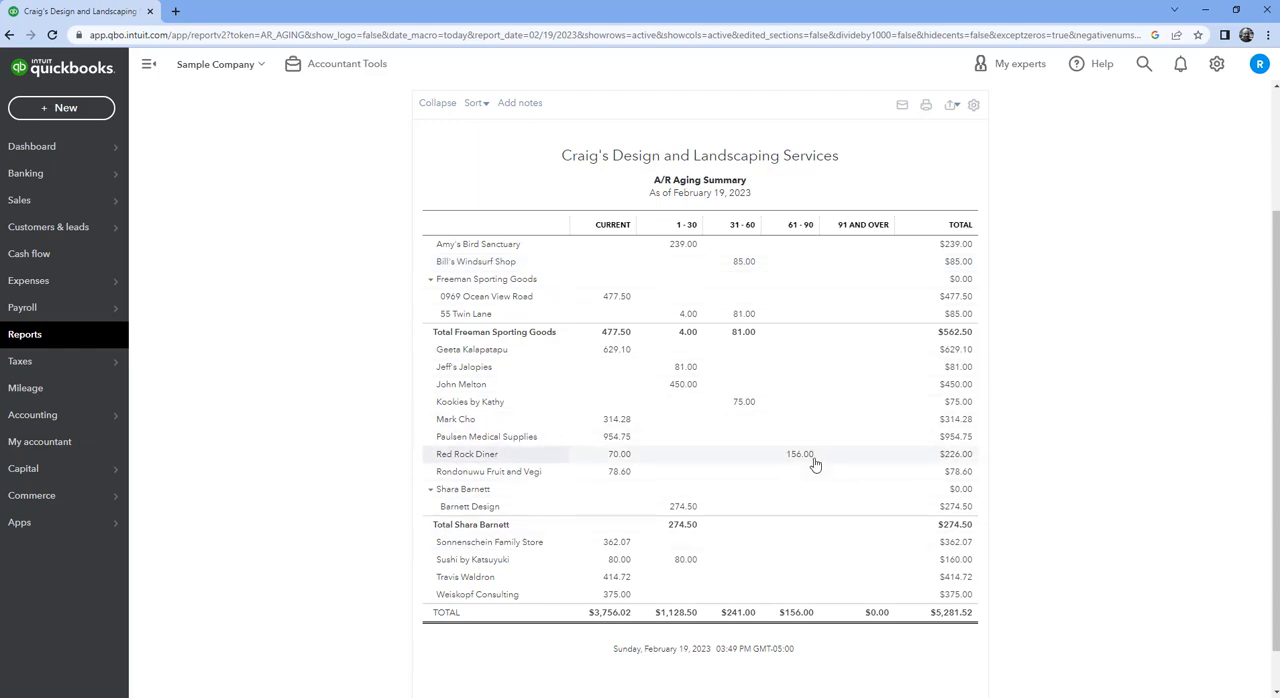
mouse_move(748, 401)
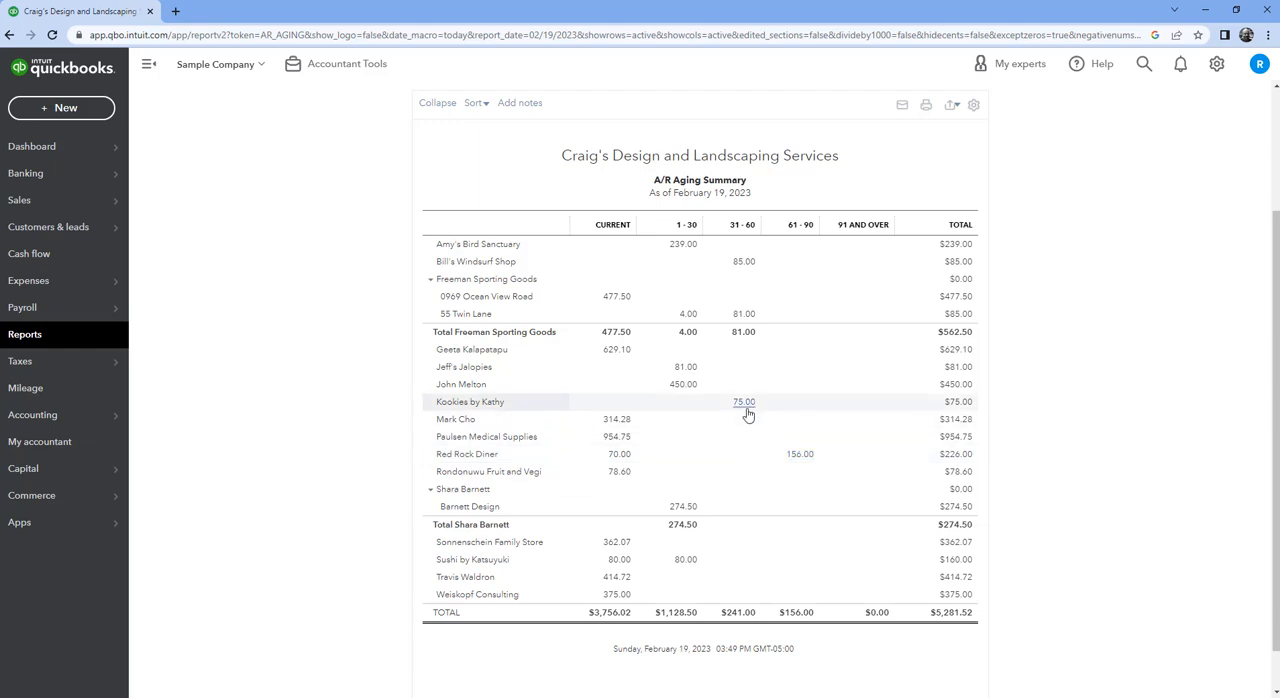
mouse_move(743, 420)
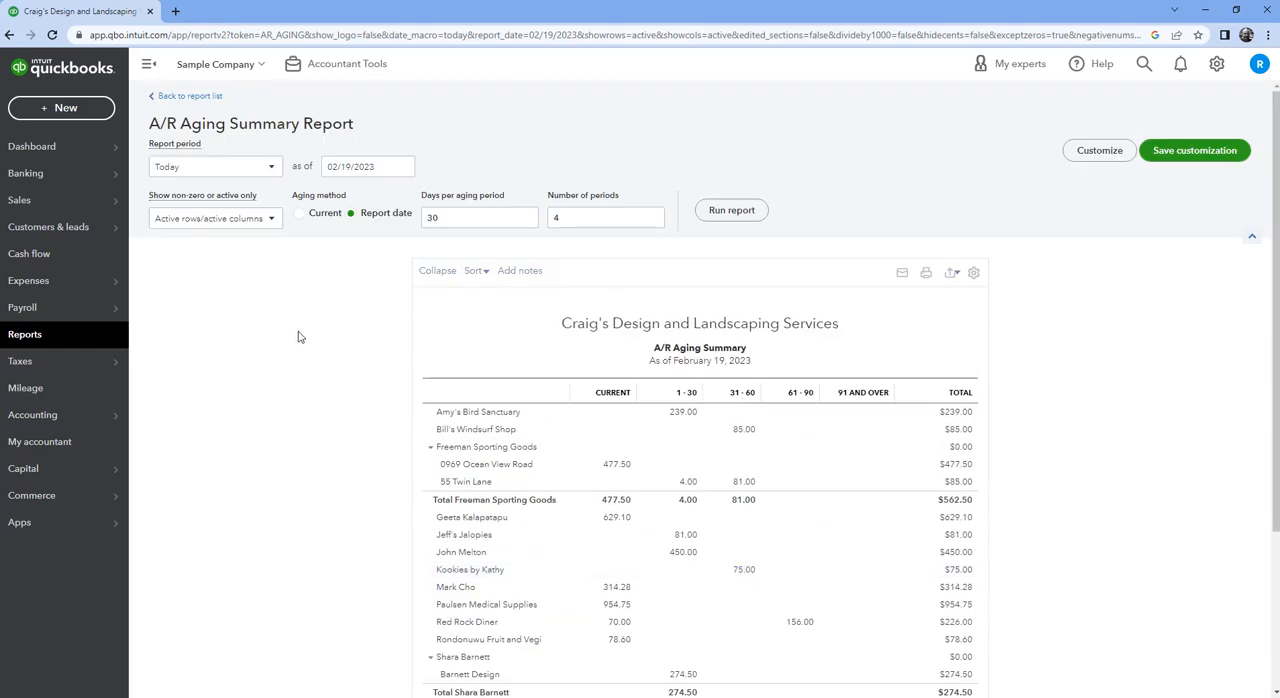
mouse_move(301, 337)
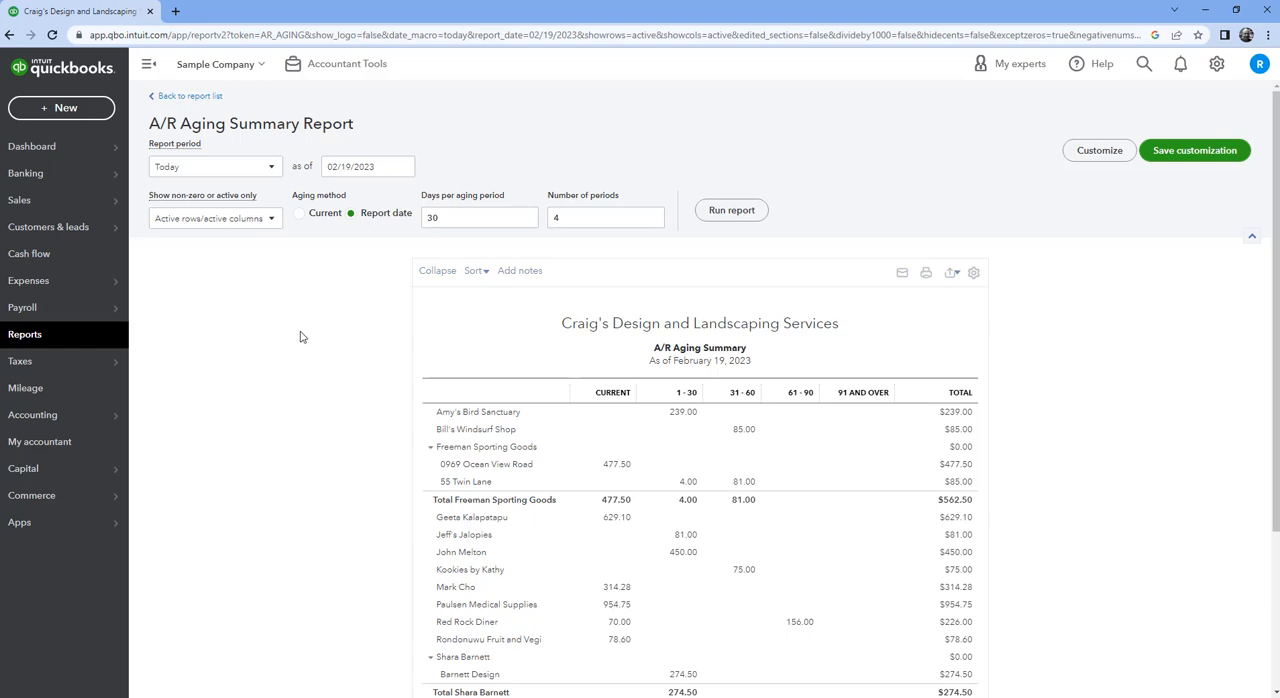
mouse_move(391, 306)
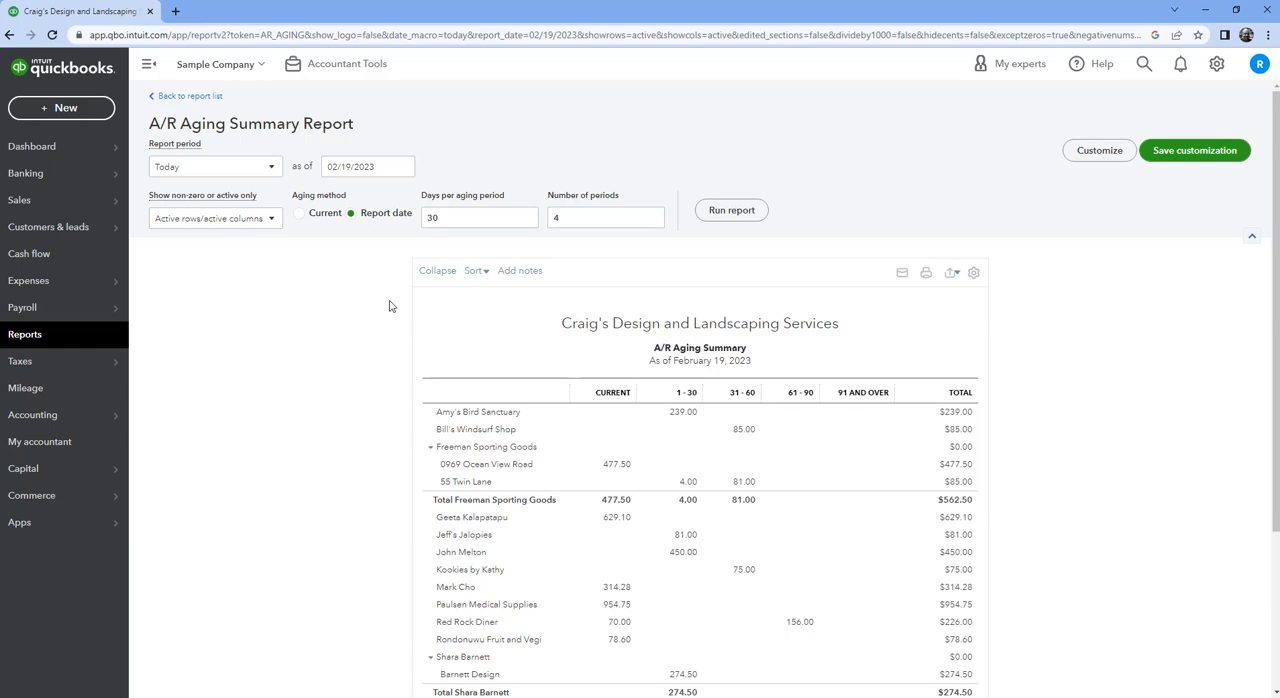
mouse_move(388, 306)
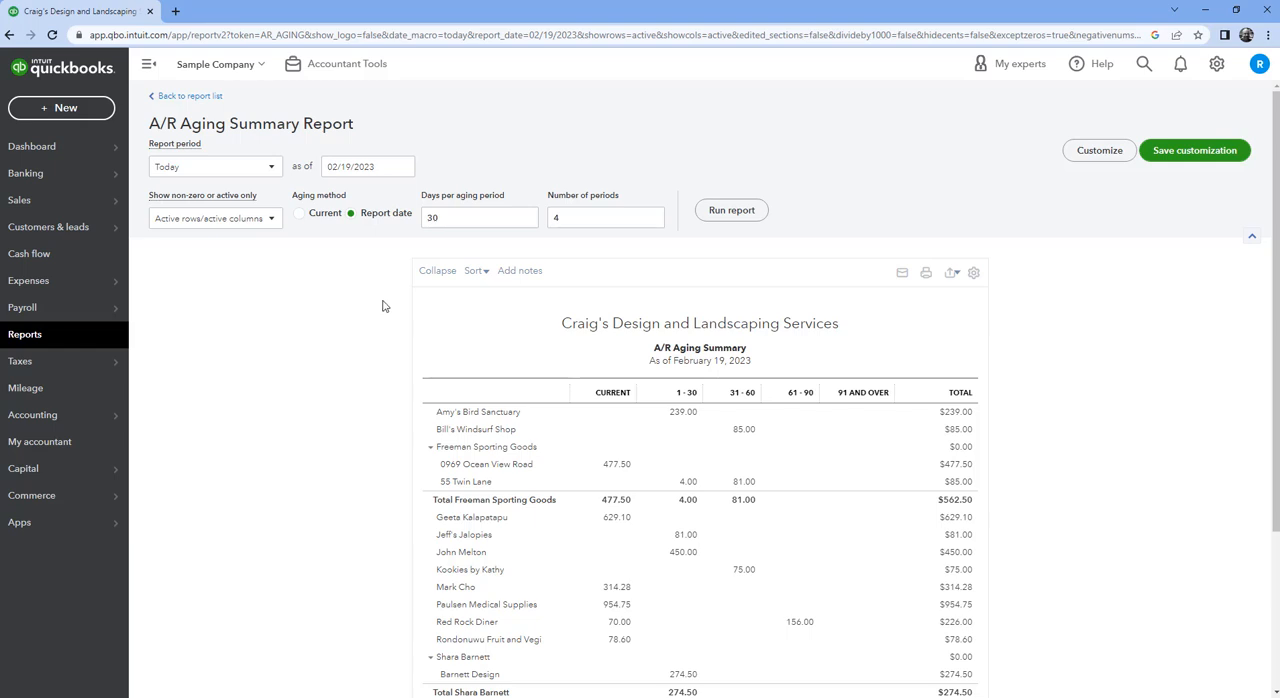
mouse_move(415, 294)
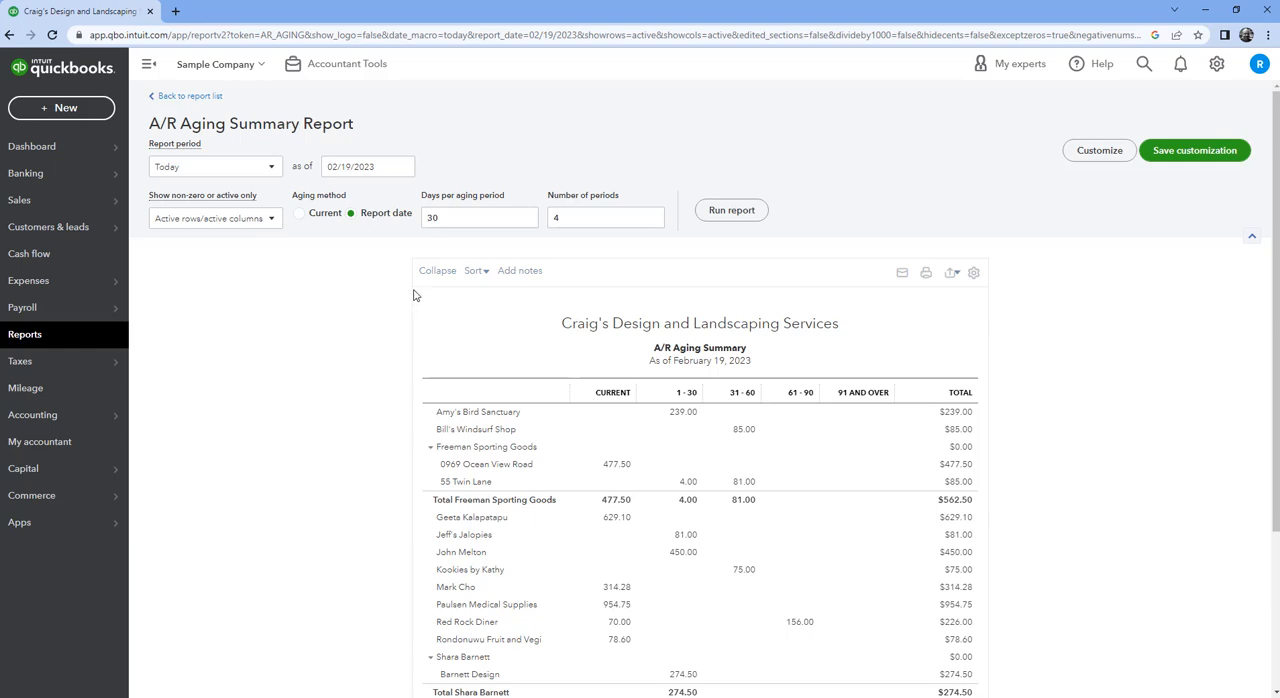